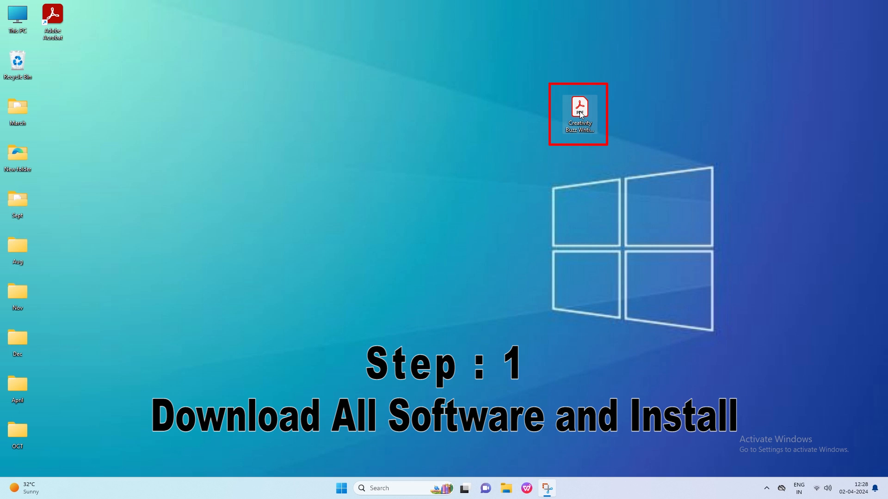
Open the Creativity Buzz PDF and scroll to its 'Download Link And Use' page
{"action": "double_click", "coordinate": [578, 113]}
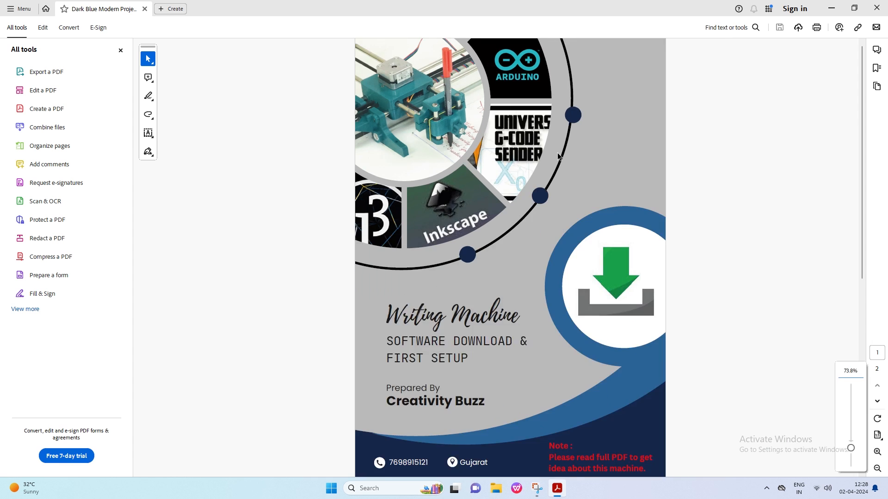
{"action": "scroll", "scroll_direction": "down", "scroll_amount": 3}
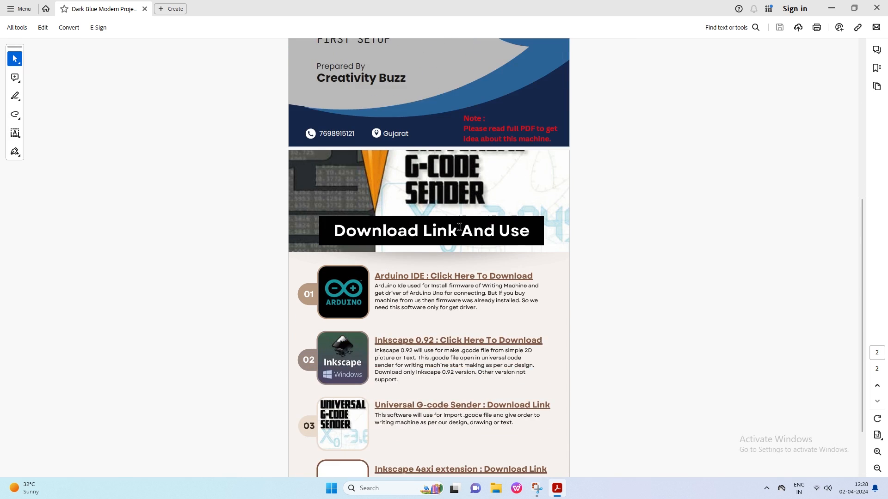
{"action": "scroll", "scroll_direction": "down", "scroll_amount": 3}
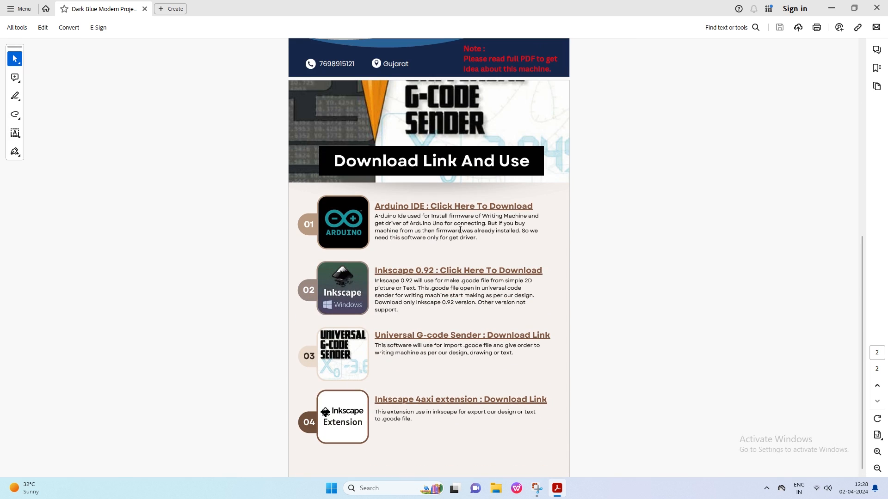
{"action": "left_click", "coordinate": [453, 205]}
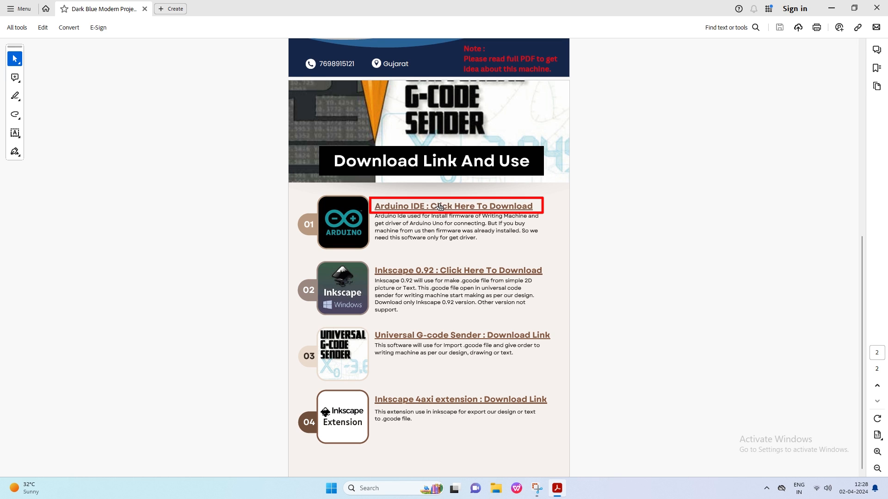
Download Arduino IDE for Windows 10+ 64-bit, choosing JUST DOWNLOAD instead of donating or subscribing
{"action": "left_click", "coordinate": [454, 206]}
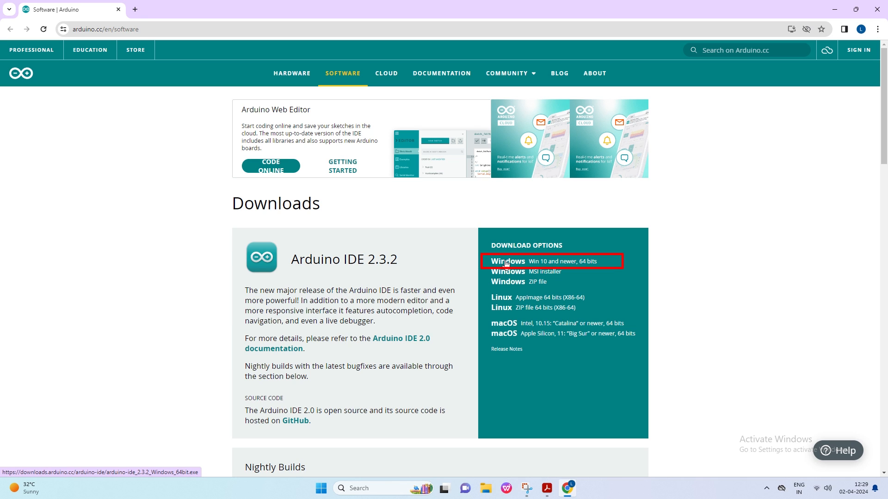
{"action": "left_click", "coordinate": [506, 261]}
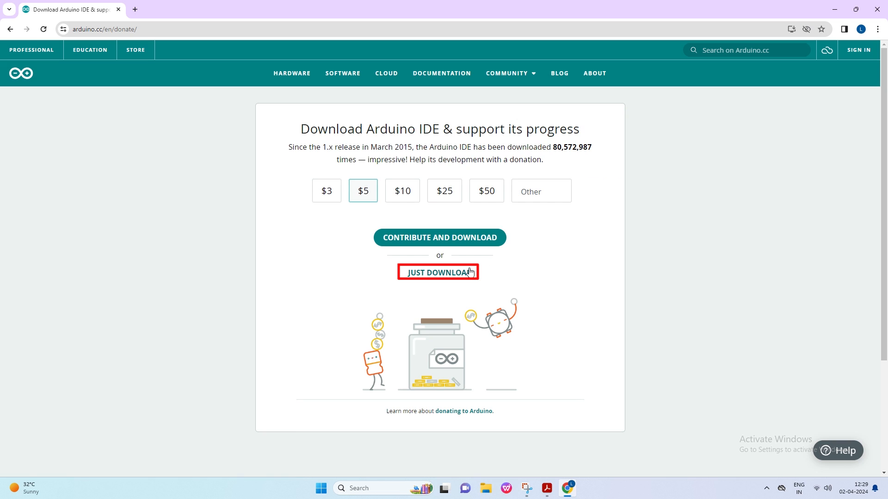
{"action": "left_click", "coordinate": [438, 273]}
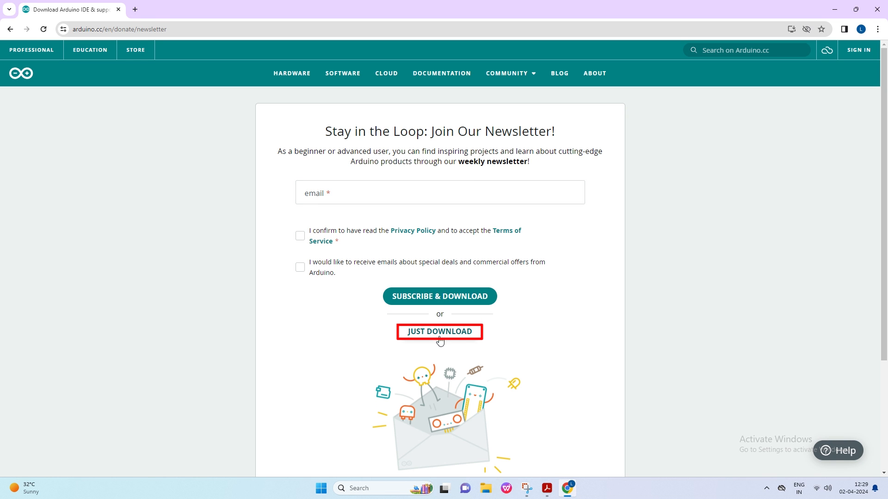
{"action": "left_click", "coordinate": [440, 331]}
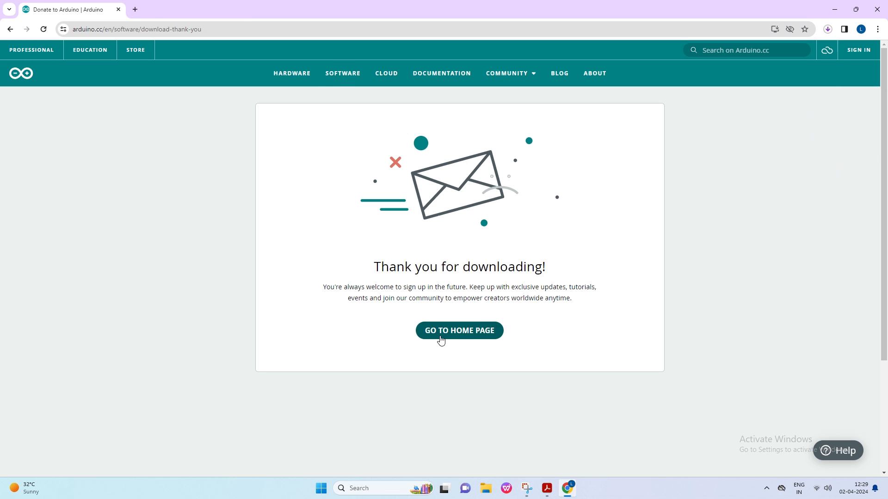
{"action": "left_click", "coordinate": [828, 29]}
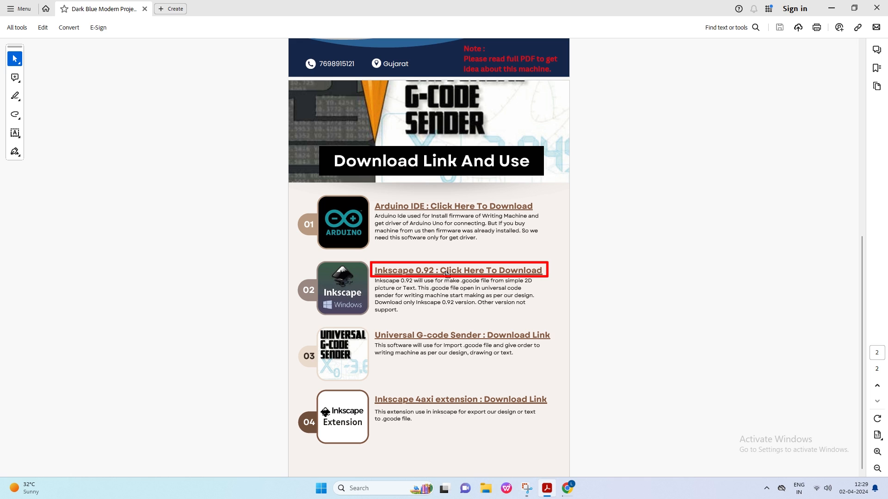
Follow the PDF's Inkscape 0.92 link and download the 64-bit Windows build
{"action": "left_click", "coordinate": [458, 270]}
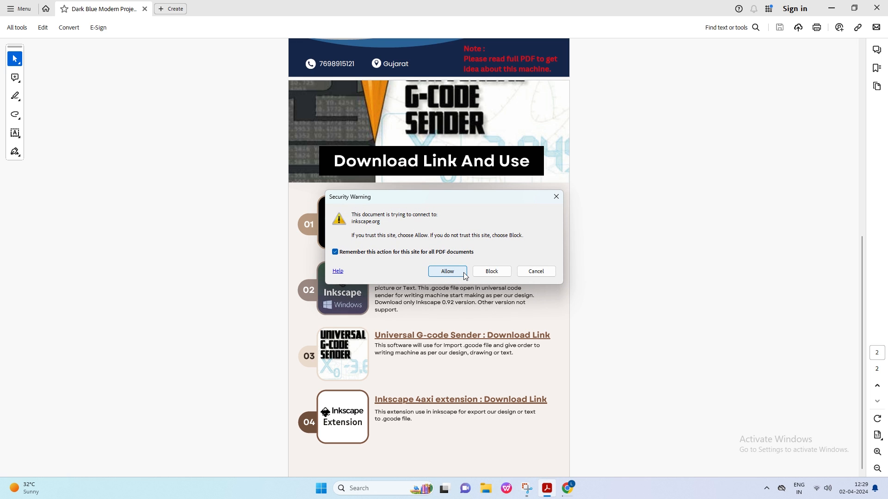
{"action": "left_click", "coordinate": [447, 272]}
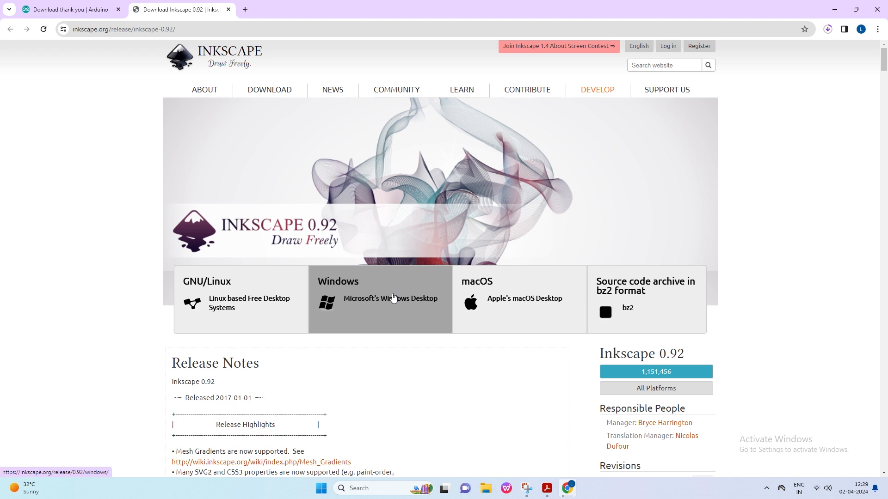
{"action": "left_click", "coordinate": [378, 298]}
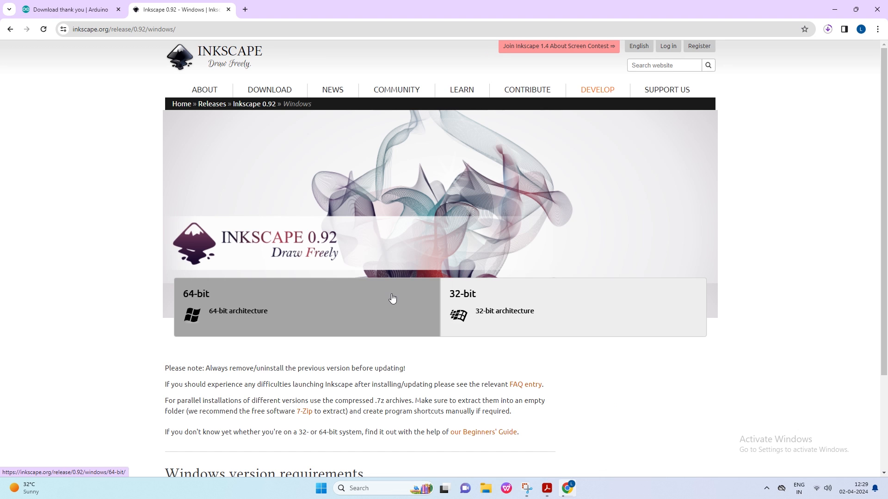
{"action": "left_click", "coordinate": [305, 308]}
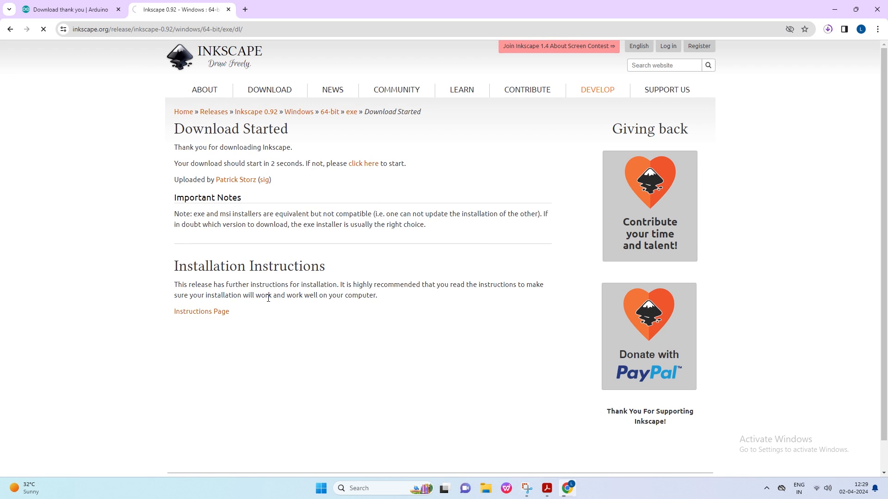
{"action": "left_click", "coordinate": [827, 29]}
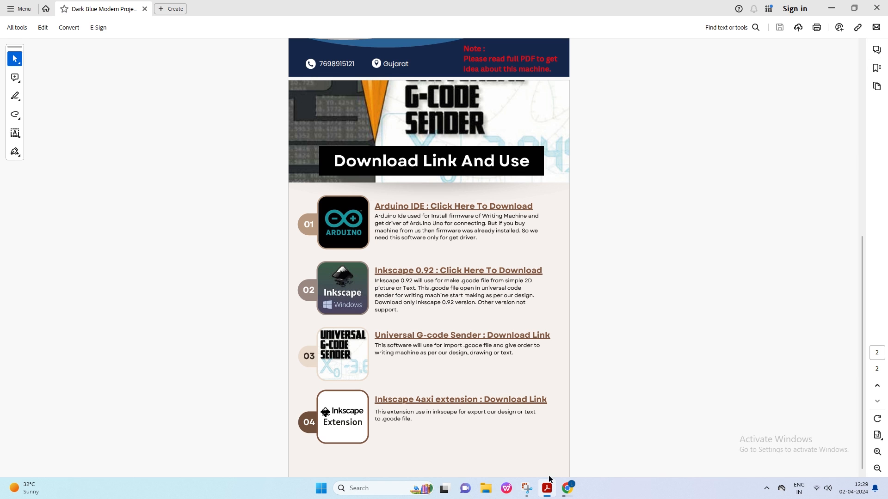
Follow the PDF's UGS link and request the Windows 64-bit build of version 2.1.6
{"action": "left_click", "coordinate": [461, 335]}
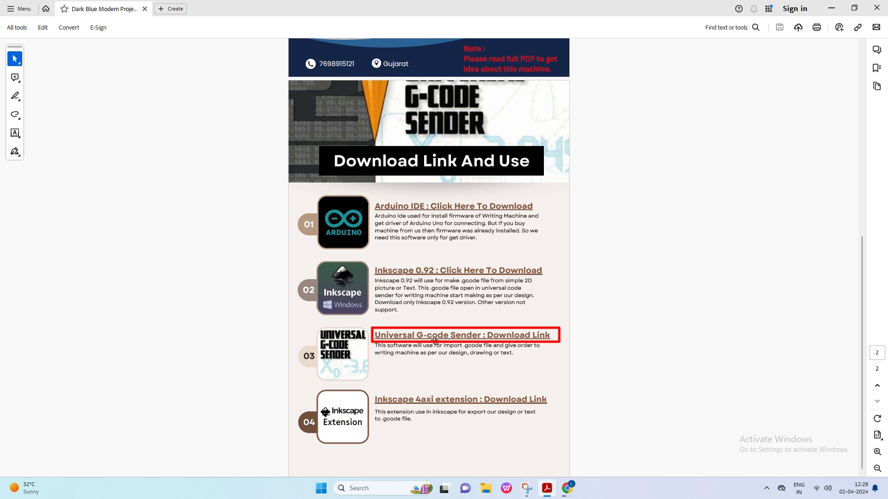
{"action": "left_click", "coordinate": [462, 335]}
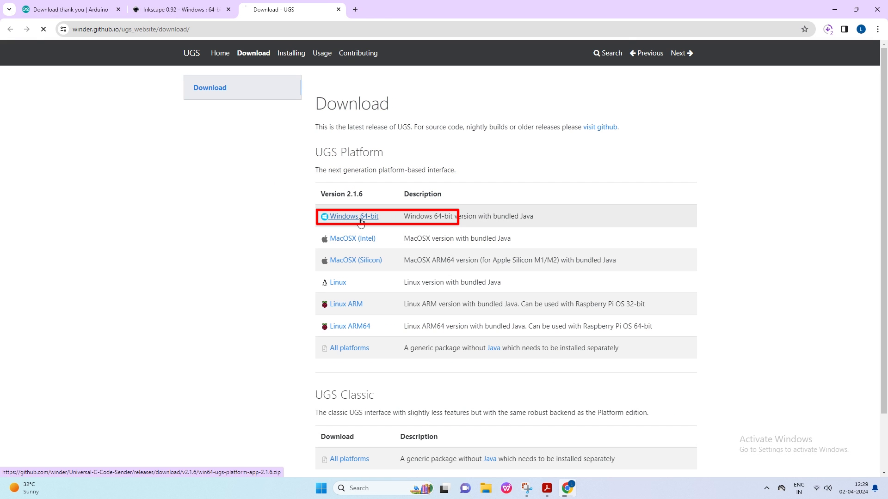
{"action": "left_click", "coordinate": [352, 216]}
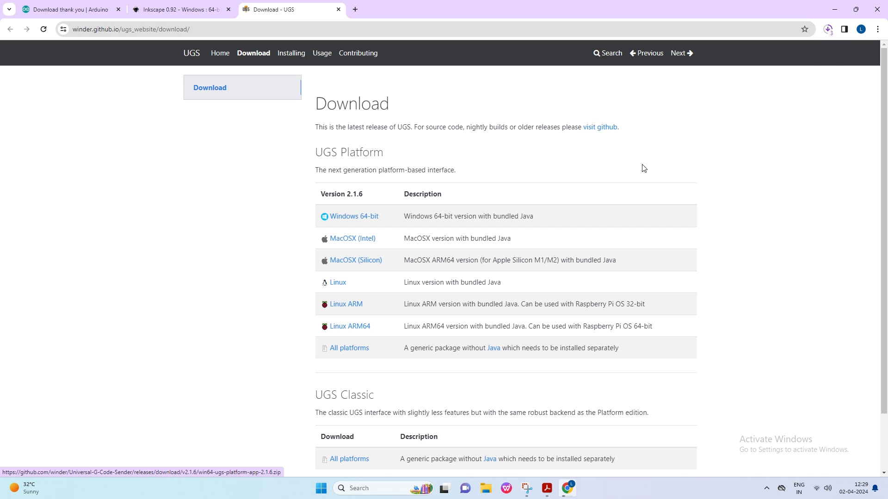
{"action": "left_click", "coordinate": [827, 29]}
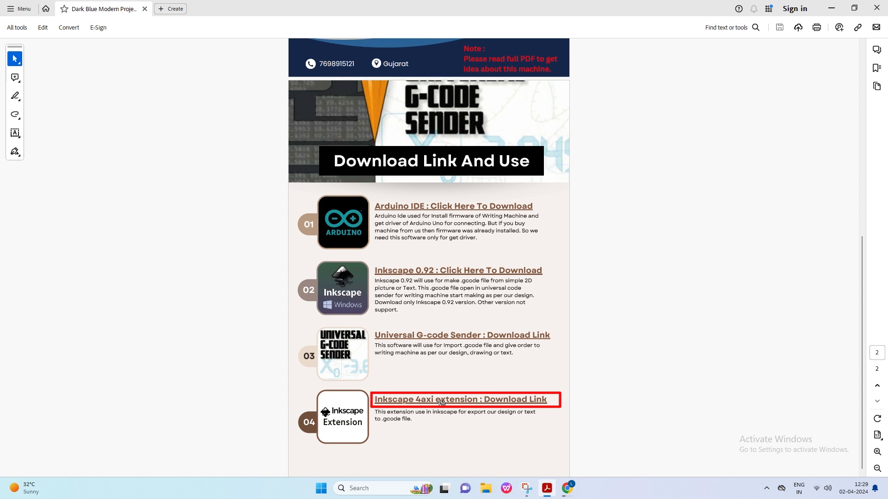
Download the '4xiDraw & km laser' folder as a zip from the Inkscape 4axi extension Drive link
{"action": "left_click", "coordinate": [461, 399]}
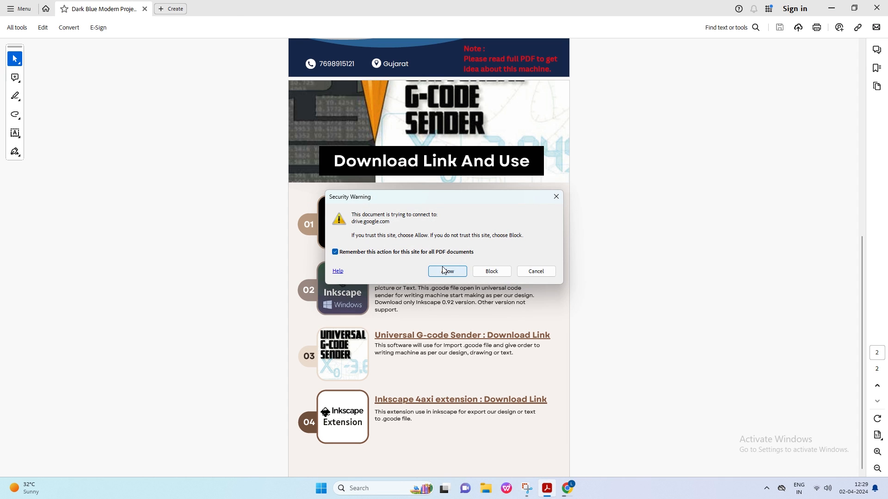
{"action": "left_click", "coordinate": [446, 271]}
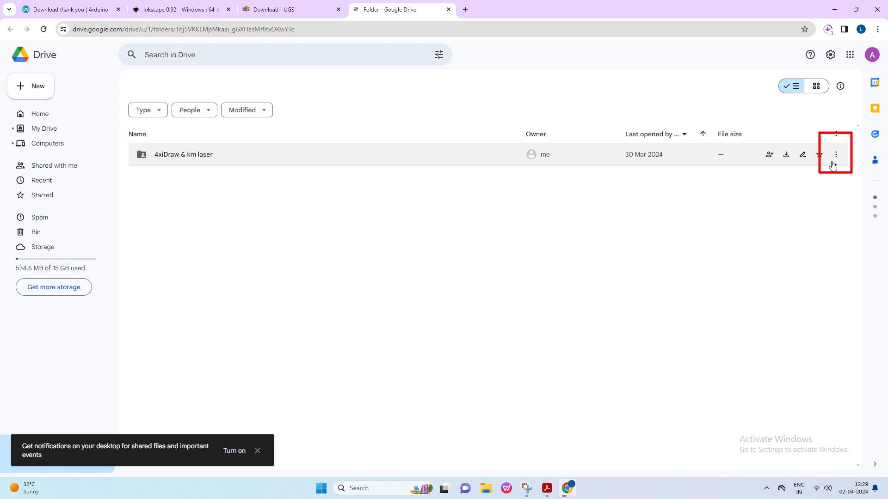
{"action": "left_click", "coordinate": [835, 154]}
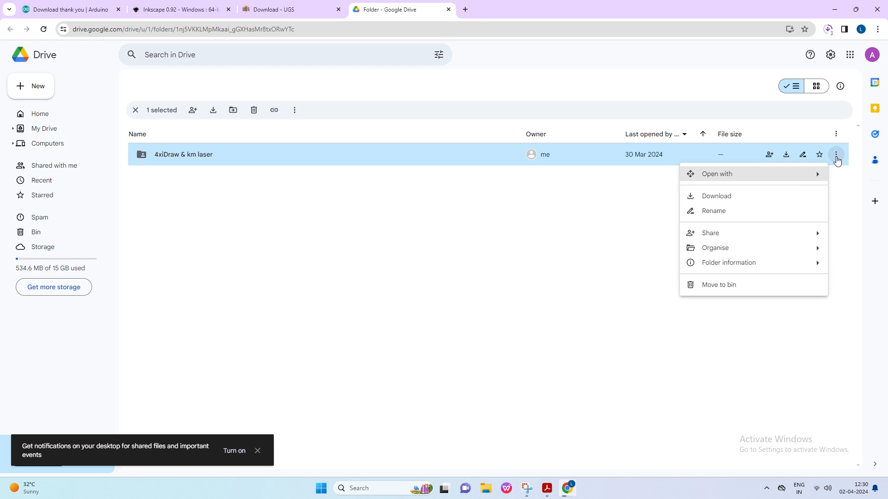
{"action": "mouse_move", "coordinate": [732, 200]}
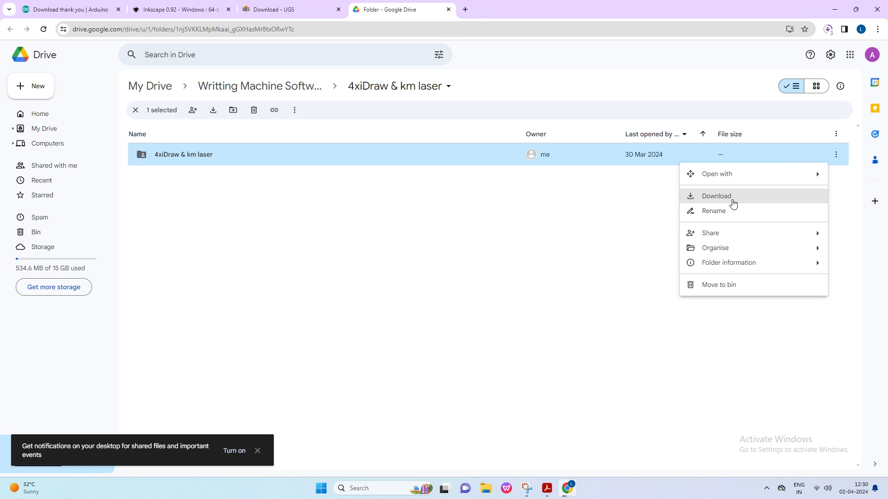
{"action": "left_click", "coordinate": [717, 196]}
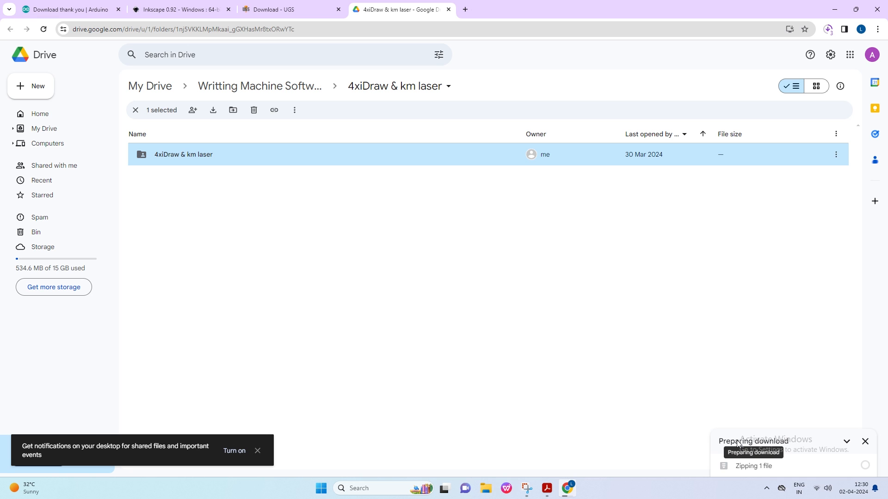
{"action": "left_click", "coordinate": [827, 29]}
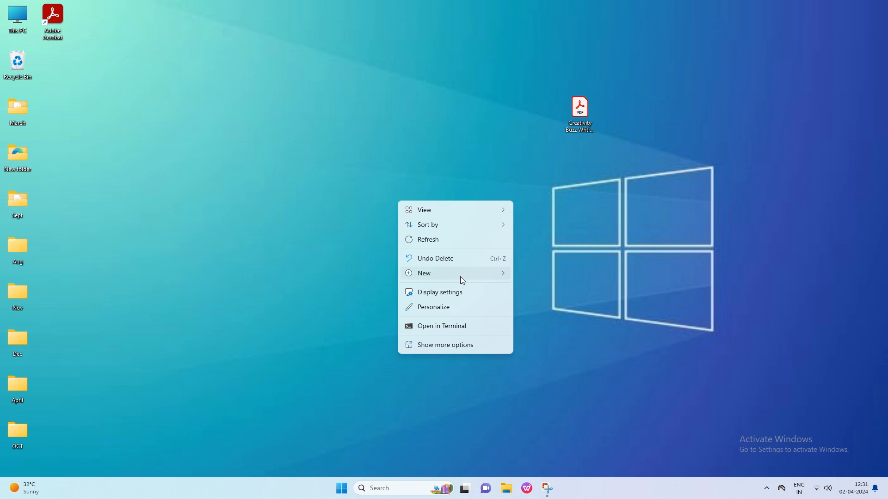
Create a 'Software For Writing Machine' folder and gather the four downloaded files in it
{"action": "left_click", "coordinate": [424, 273]}
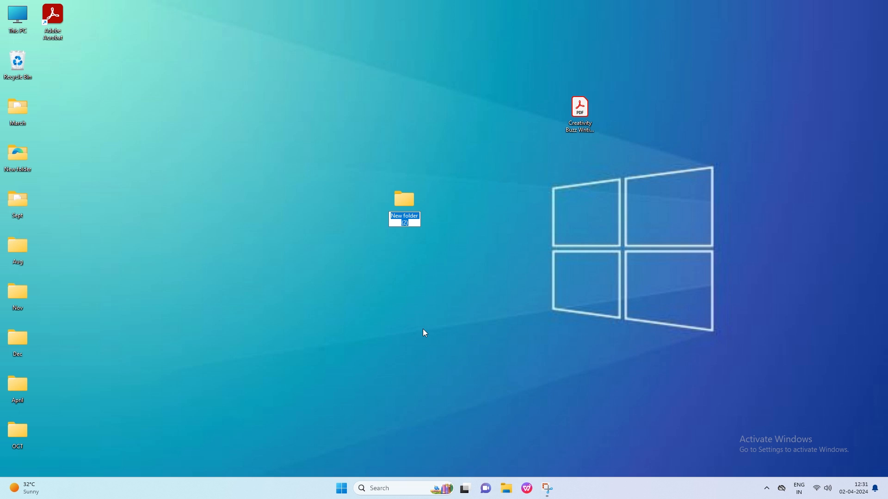
{"action": "type", "text": "Software For Writin"}
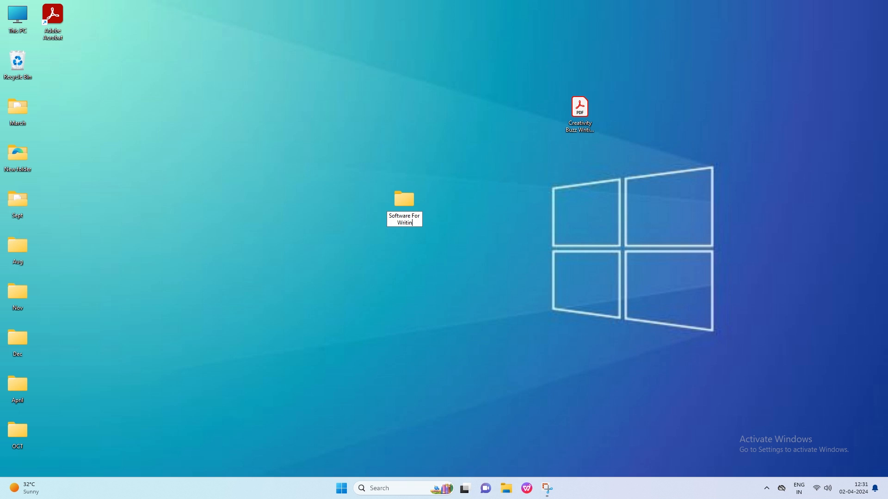
{"action": "left_click", "coordinate": [505, 488]}
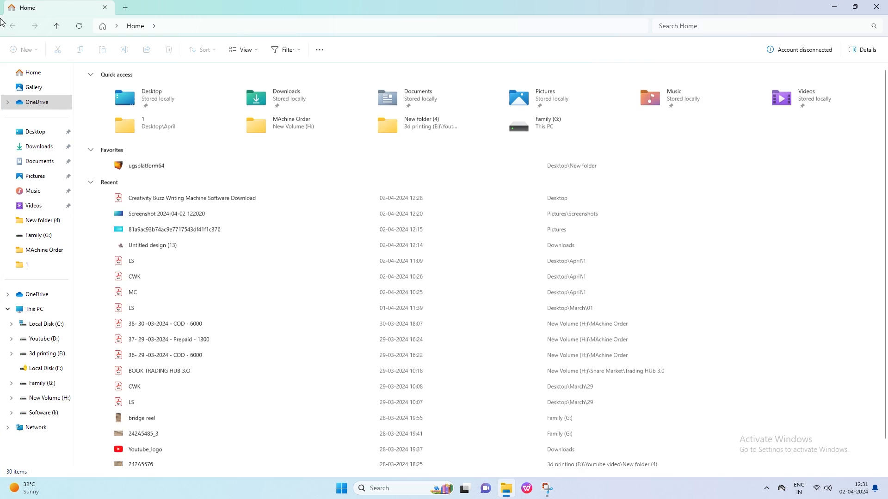
{"action": "right_click", "coordinate": [104, 101]}
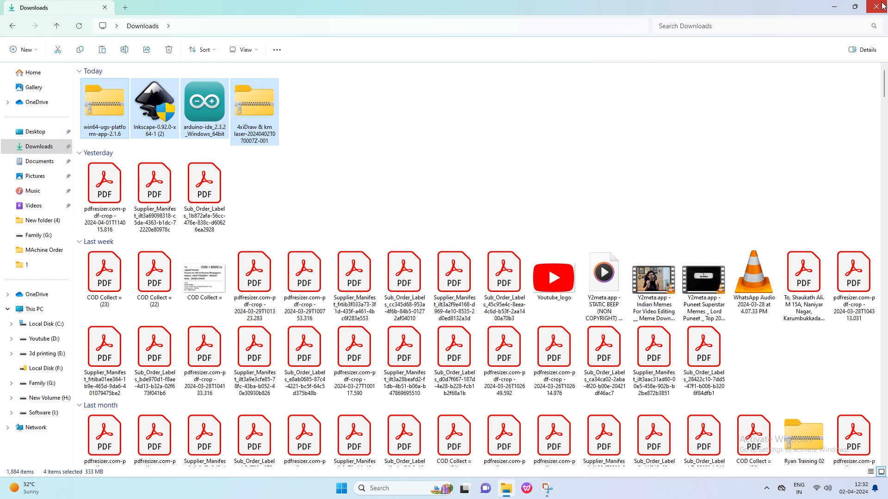
{"action": "right_click", "coordinate": [399, 199]}
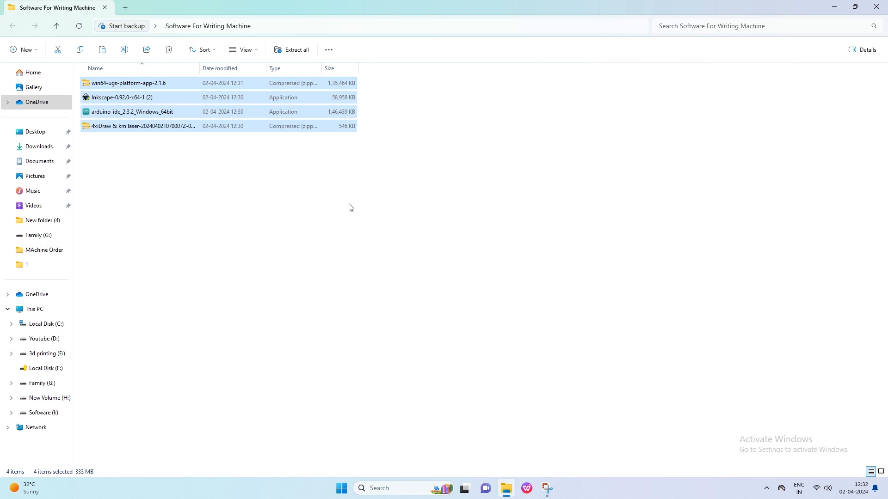
Extract the win64-ugs-platform-app-2.1.6 zip into its suggested folder
{"action": "left_click", "coordinate": [128, 83]}
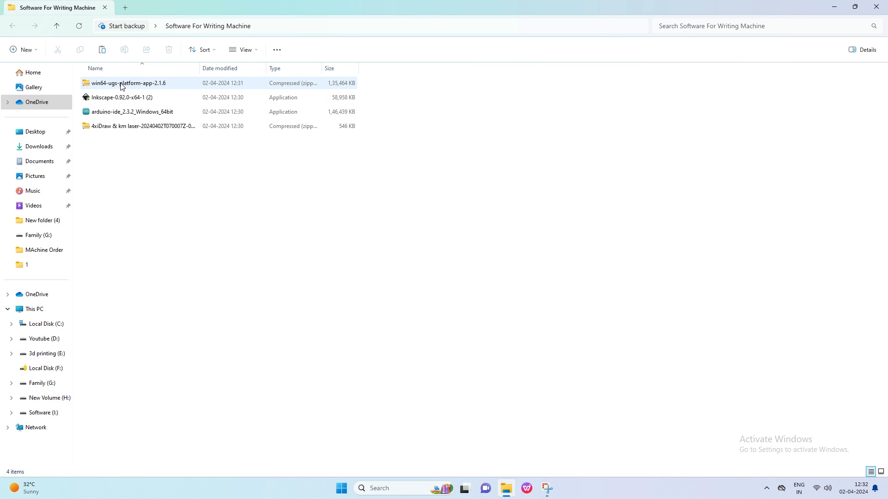
{"action": "right_click", "coordinate": [128, 83]}
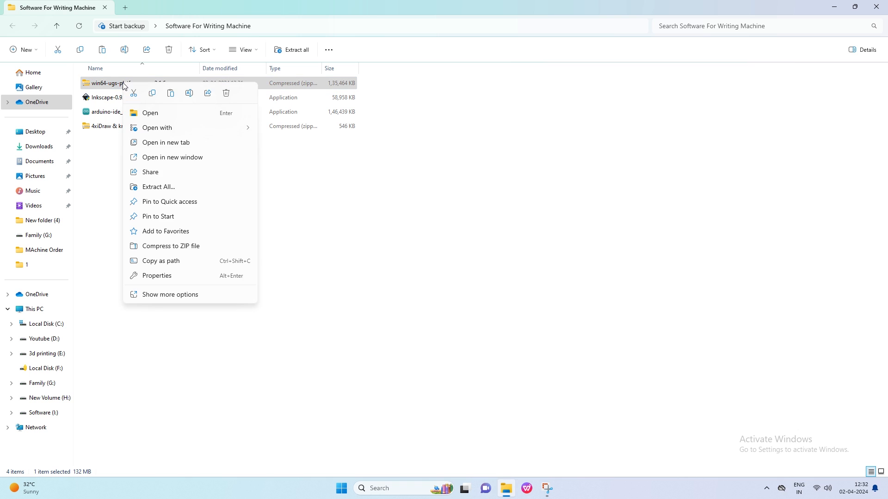
{"action": "left_click", "coordinate": [158, 186]}
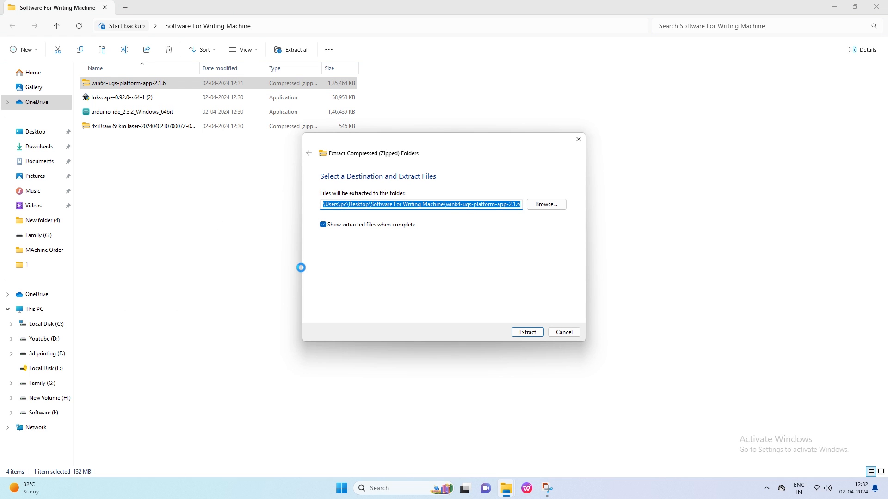
{"action": "left_click", "coordinate": [527, 332]}
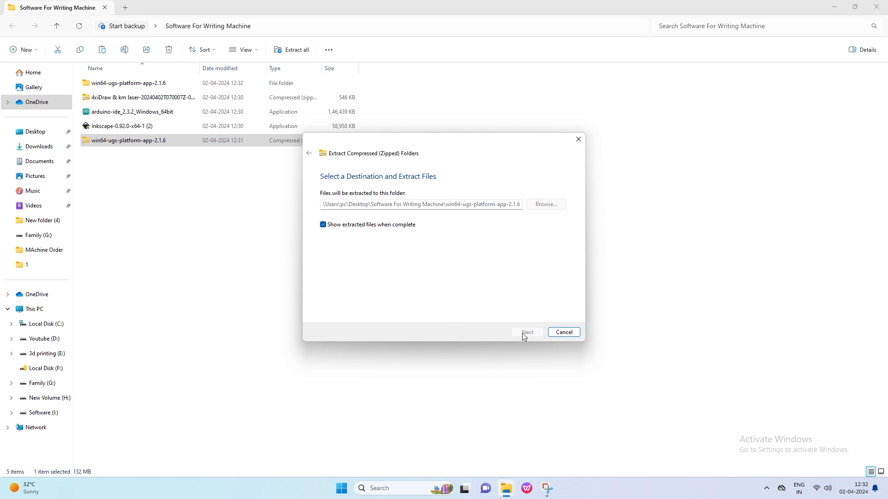
{"action": "left_click", "coordinate": [527, 332]}
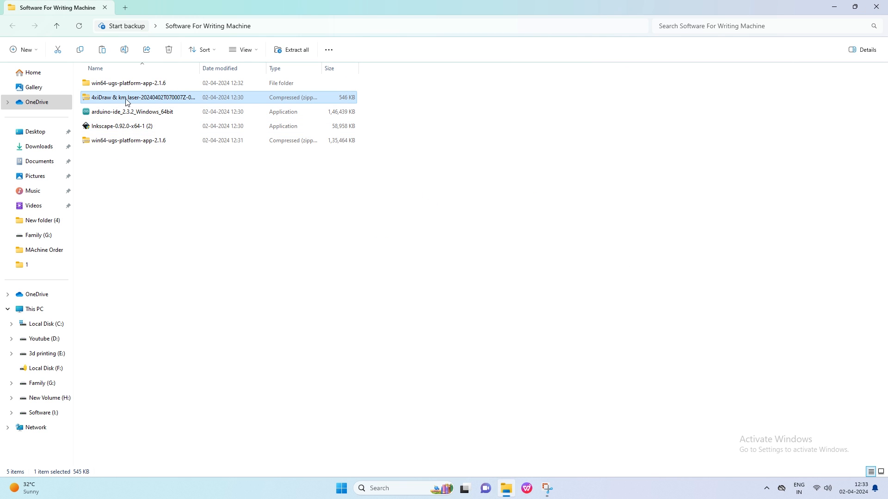
Extract the 4xiDraw & km laser zip into its suggested folder
{"action": "right_click", "coordinate": [141, 97]}
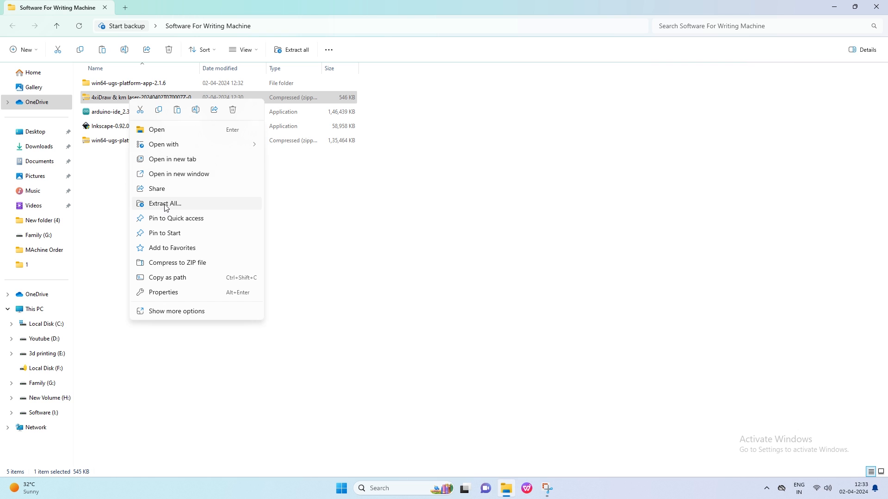
{"action": "left_click", "coordinate": [164, 203]}
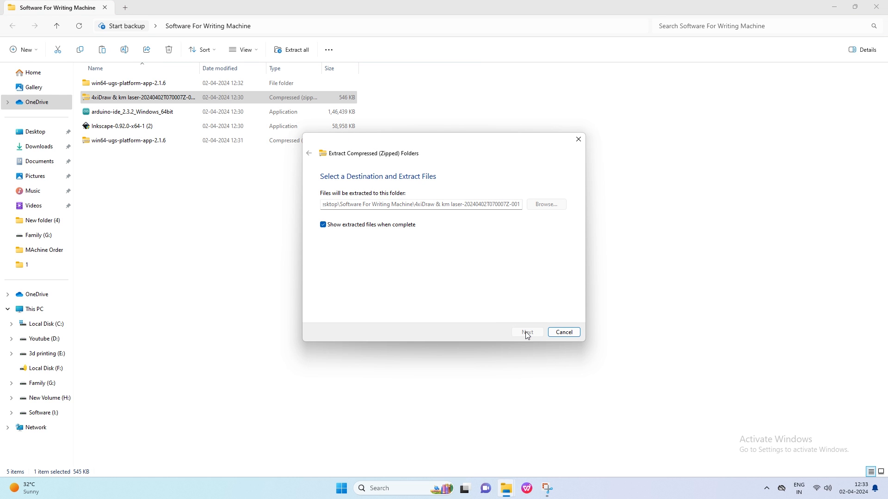
{"action": "left_click", "coordinate": [526, 332]}
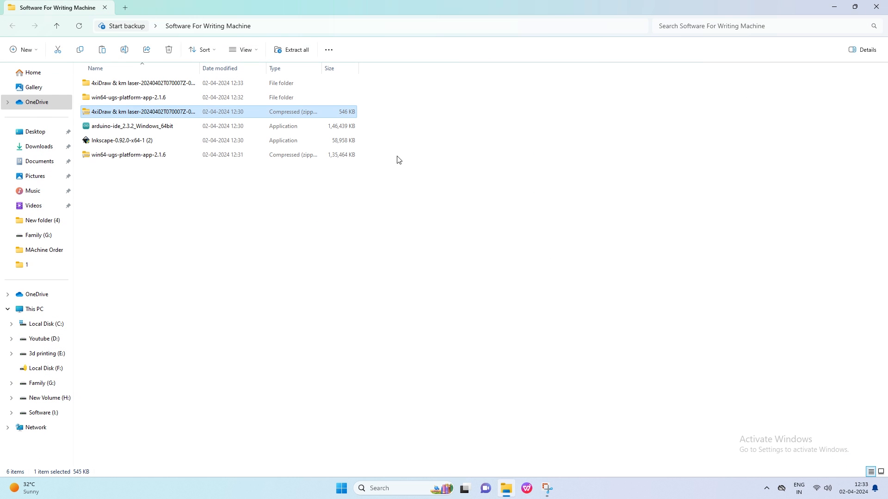
Delete the two leftover zip archives
{"action": "left_click", "coordinate": [128, 154]}
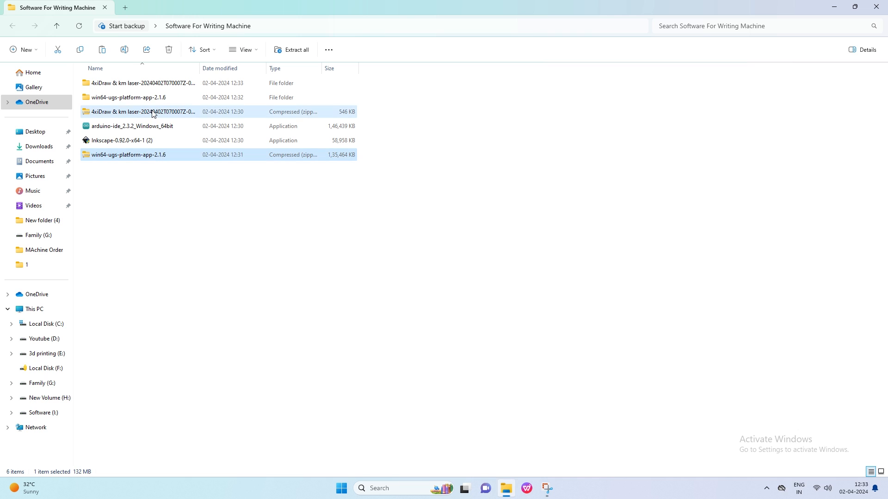
{"action": "right_click", "coordinate": [142, 112]}
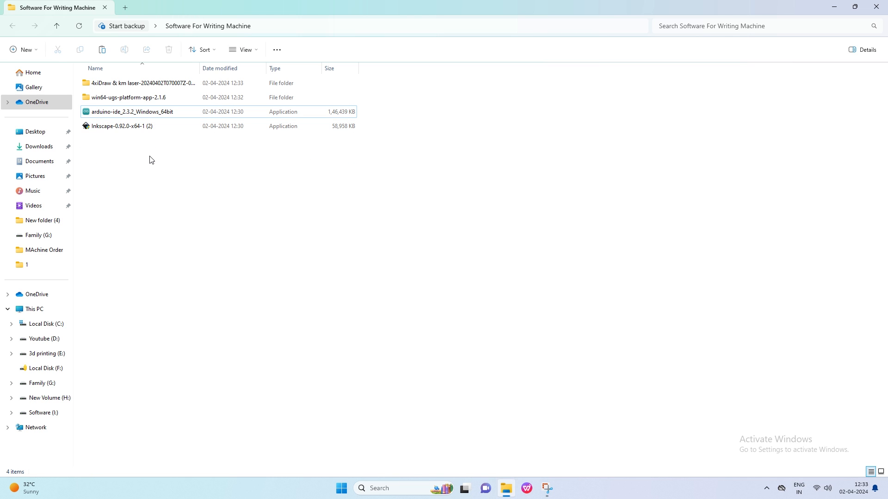
{"action": "left_click", "coordinate": [132, 111]}
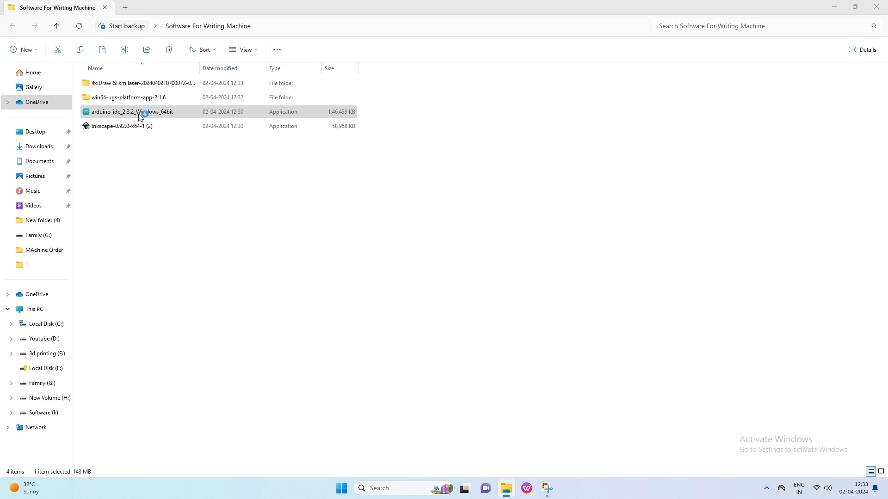
Install Arduino IDE 2.3.2 for the current user only, then close the launched IDE
{"action": "left_click", "coordinate": [132, 111]}
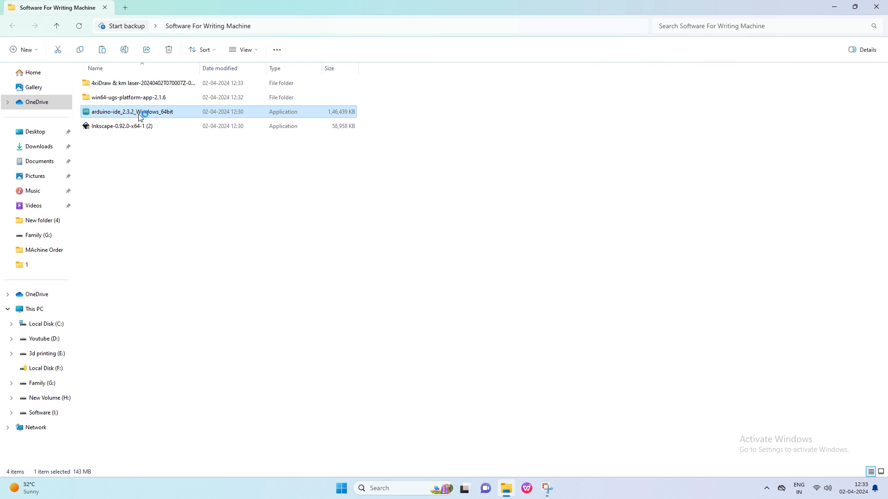
{"action": "double_click", "coordinate": [132, 111]}
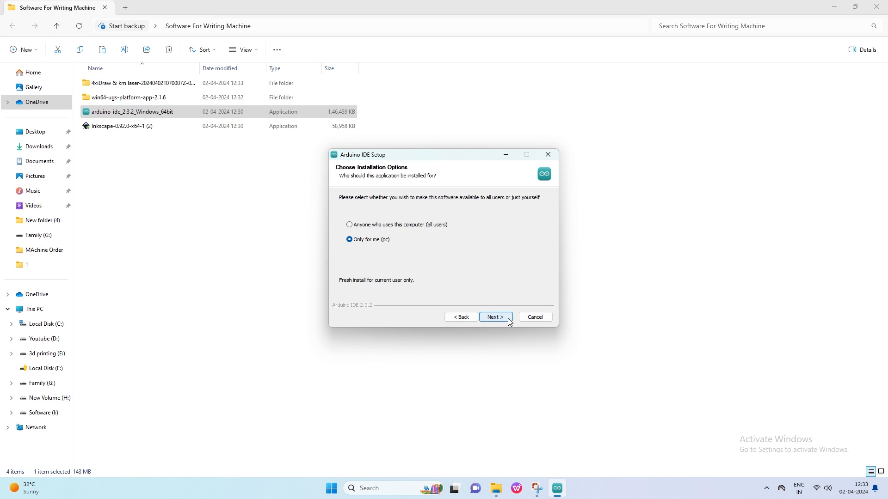
{"action": "left_click", "coordinate": [494, 317]}
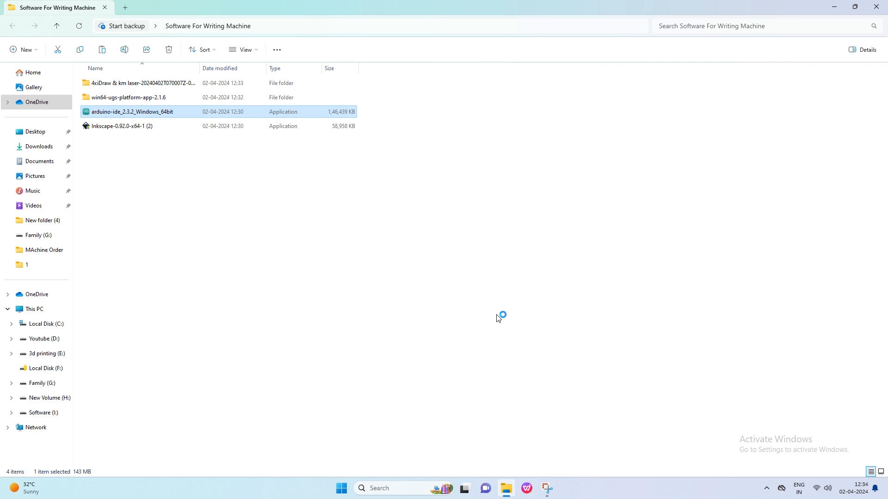
{"action": "double_click", "coordinate": [132, 111]}
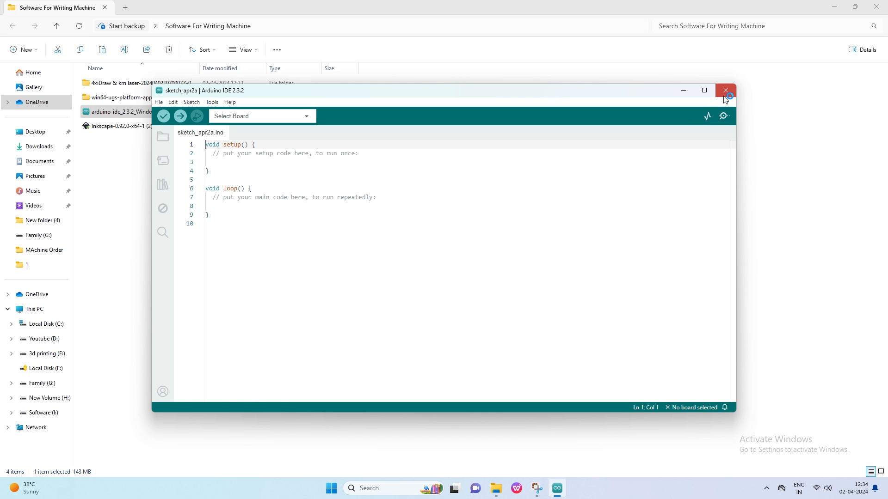
{"action": "left_click", "coordinate": [725, 90]}
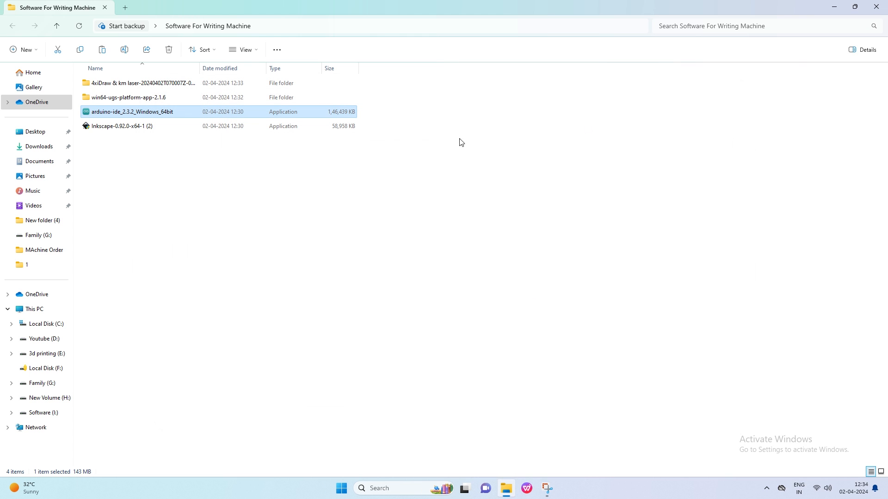
Install Inkscape 0.92 into C:\Program Files\Inkscape with 'Run Inkscape' unticked
{"action": "left_click", "coordinate": [121, 126]}
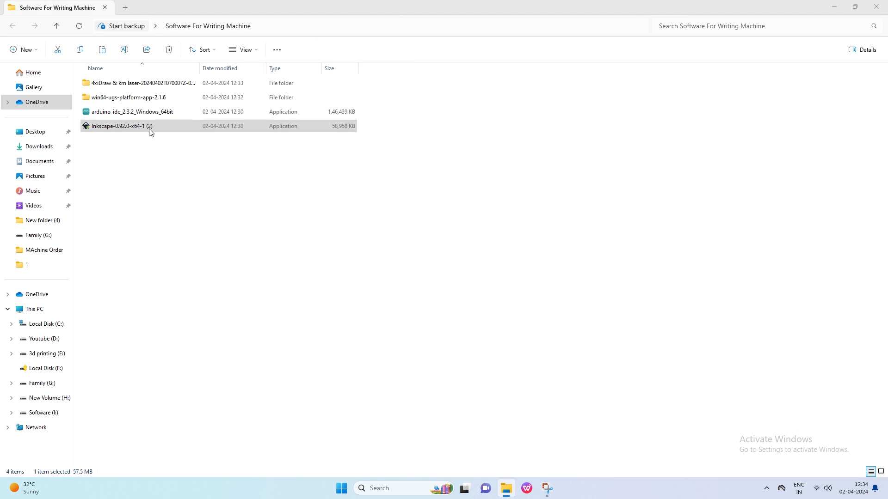
{"action": "double_click", "coordinate": [121, 126]}
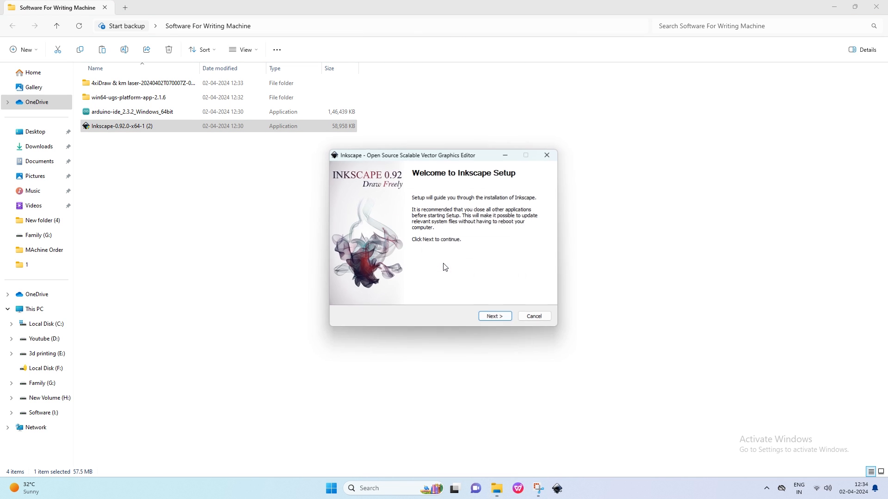
{"action": "left_click", "coordinate": [493, 316]}
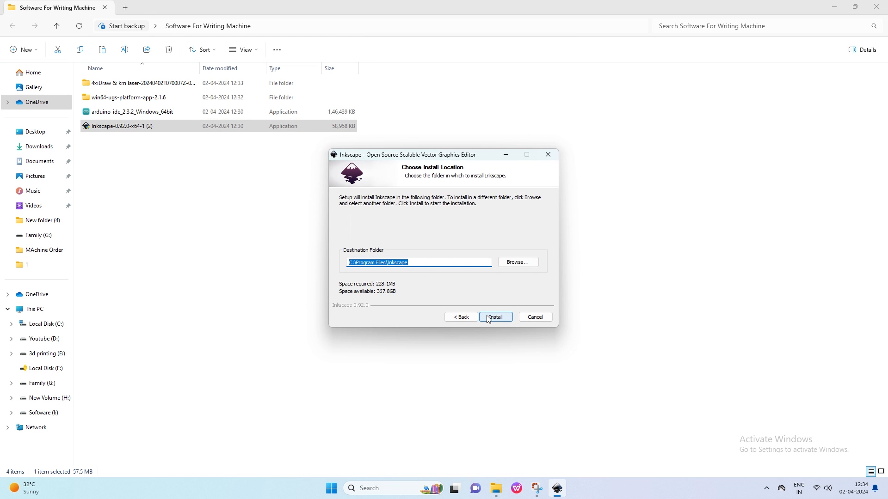
{"action": "left_click", "coordinate": [494, 316]}
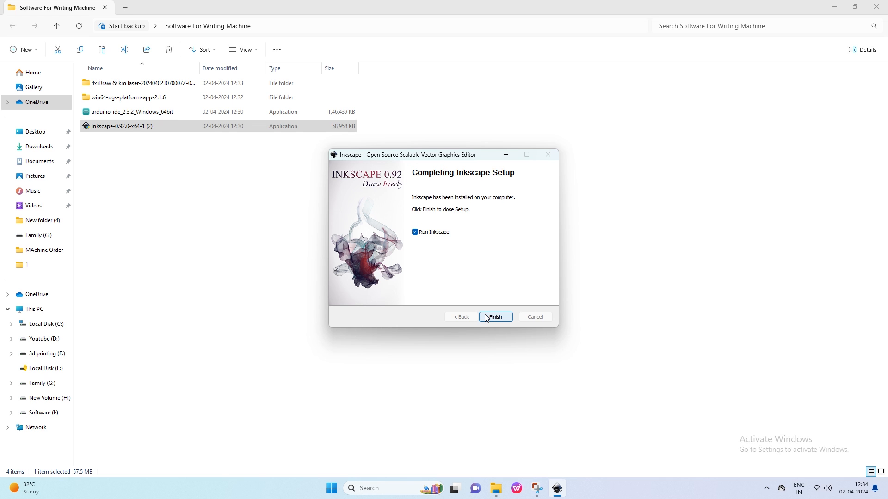
{"action": "left_click", "coordinate": [414, 232]}
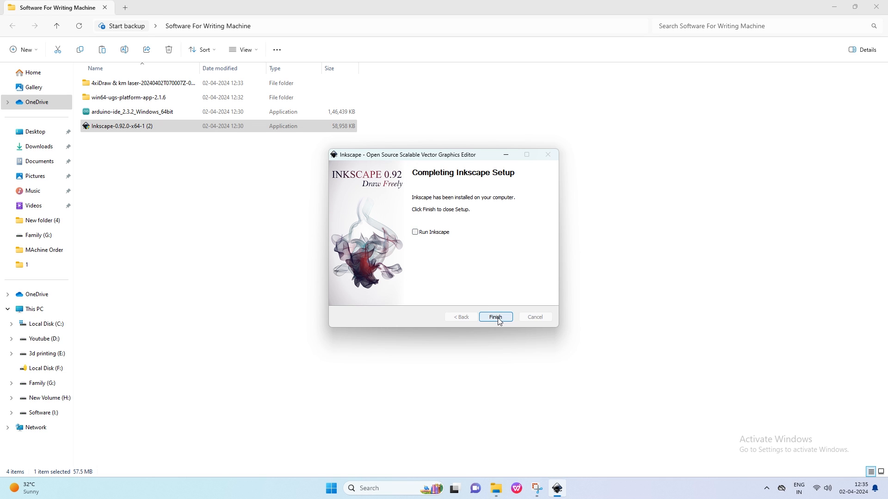
{"action": "left_click", "coordinate": [495, 317]}
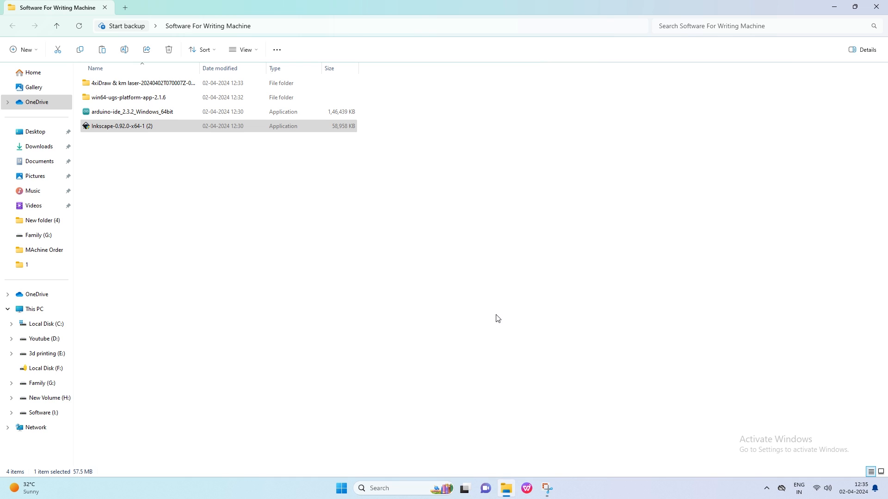
Create a shortcut to ugsplatform64 in the UGS 2.1.6 bin folder
{"action": "double_click", "coordinate": [128, 96]}
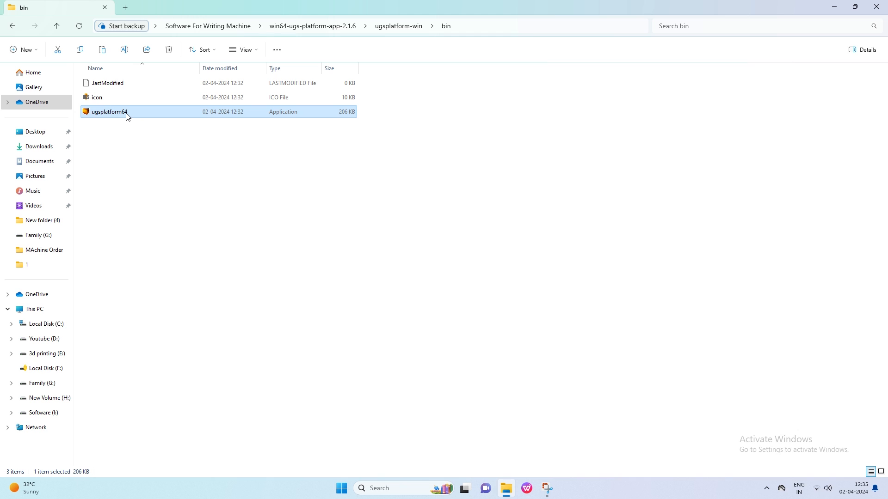
{"action": "right_click", "coordinate": [127, 111]}
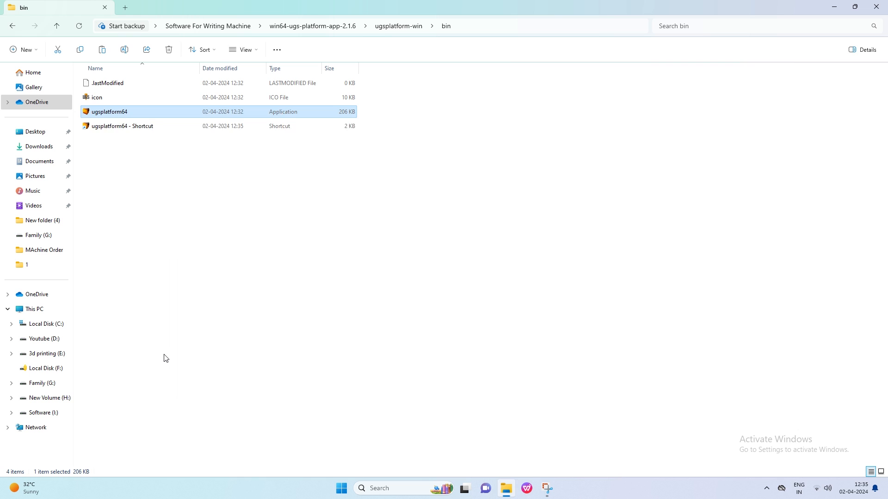
{"action": "right_click", "coordinate": [122, 111]}
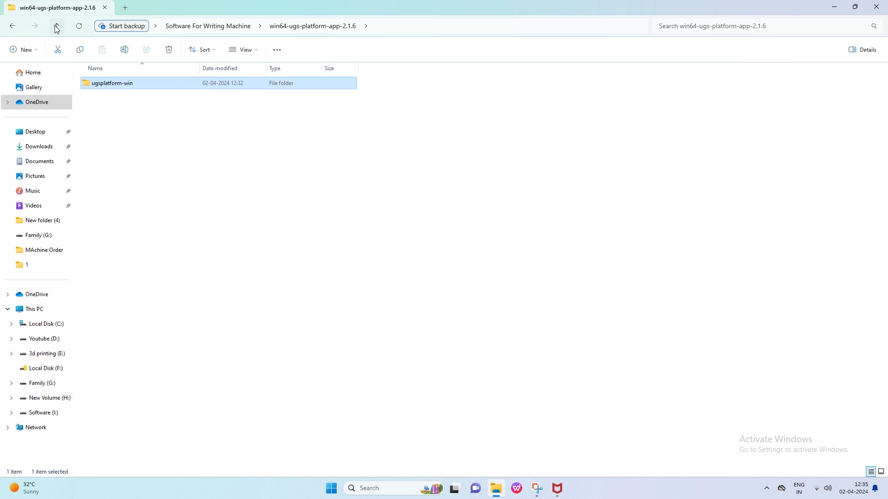
Copy the 4xiDraw extension files into Inkscape's share\extensions folder, granting admin permission for all items
{"action": "left_click", "coordinate": [56, 26]}
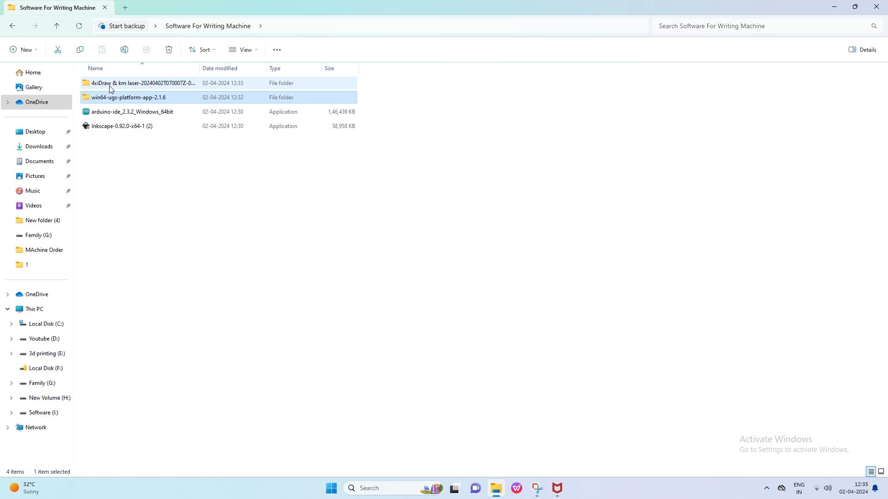
{"action": "double_click", "coordinate": [142, 83]}
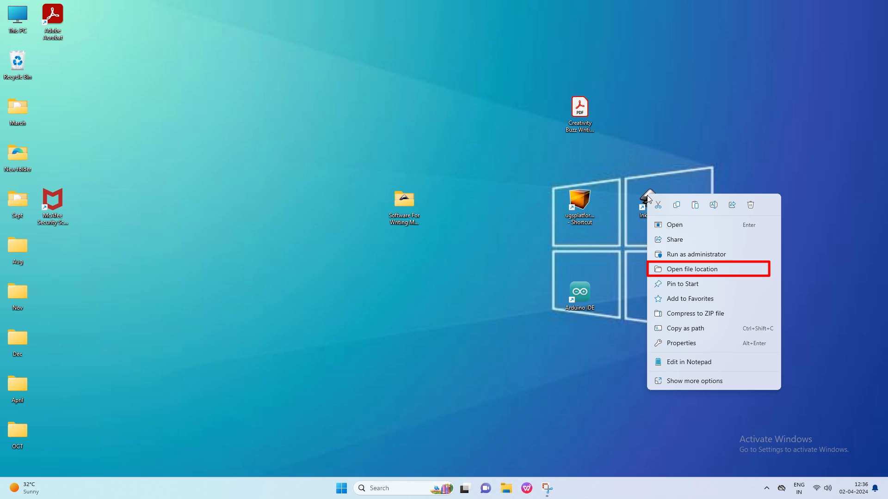
{"action": "left_click", "coordinate": [688, 269]}
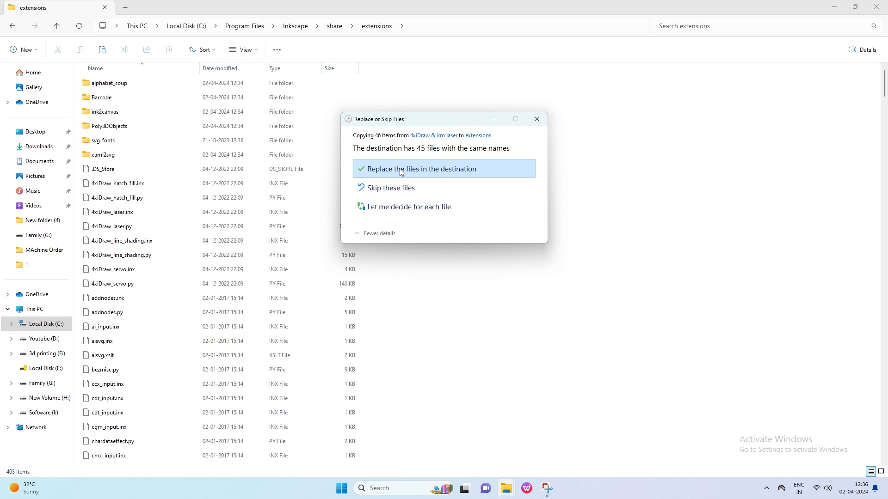
{"action": "left_click", "coordinate": [420, 168]}
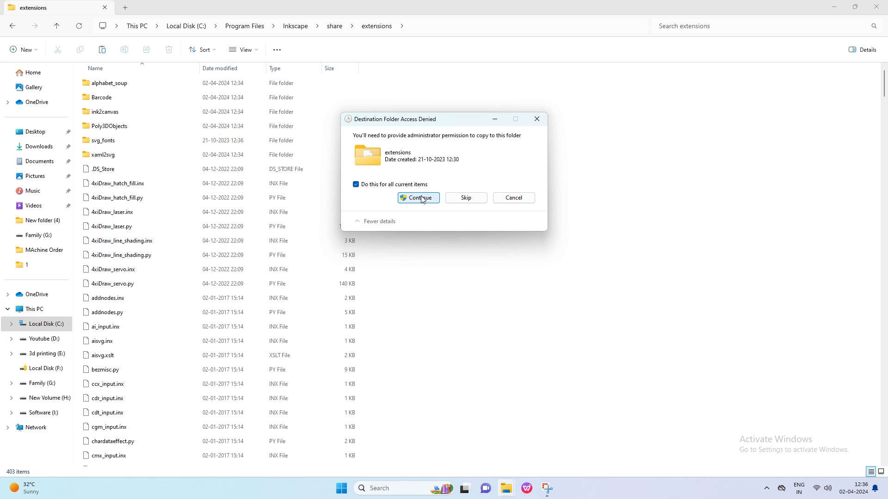
{"action": "left_click", "coordinate": [418, 197]}
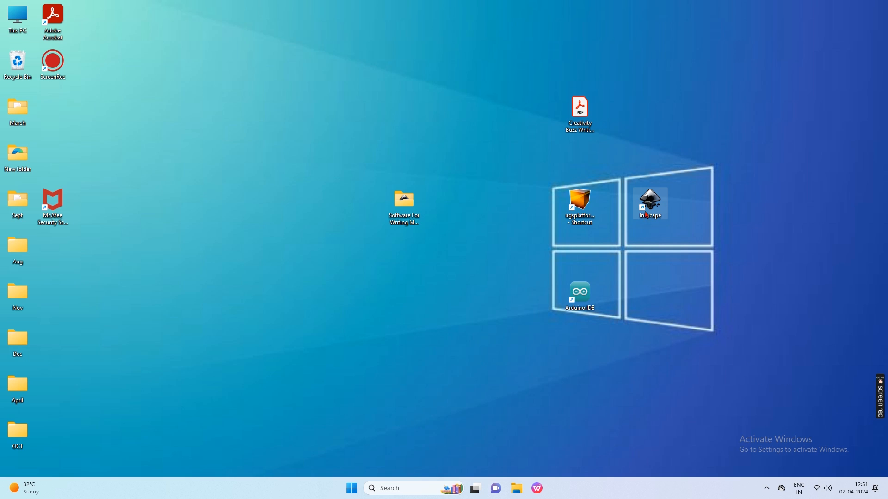
Launch Inkscape and set the page width to 170 and height to 290 mm in Document Properties
{"action": "double_click", "coordinate": [649, 202]}
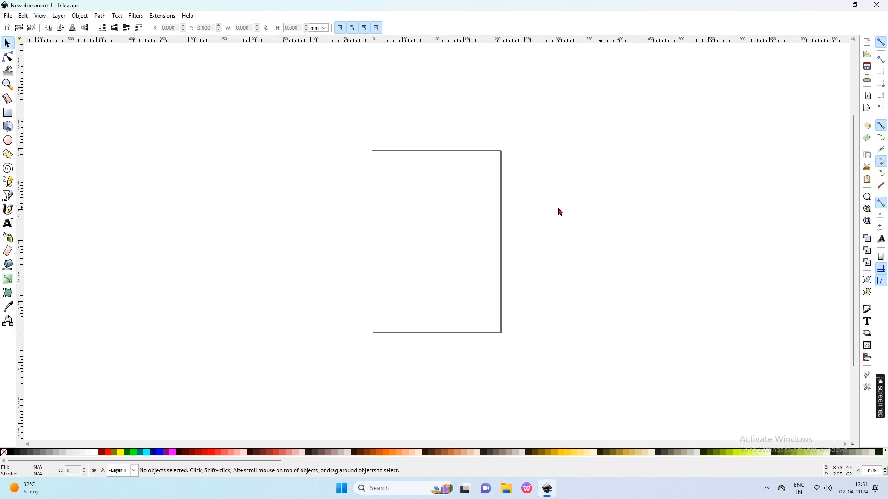
{"action": "left_click", "coordinate": [8, 16]}
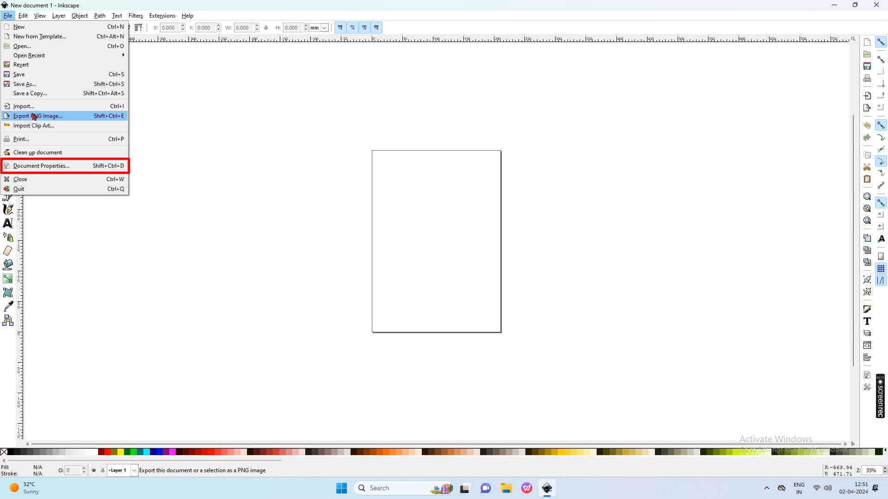
{"action": "left_click", "coordinate": [40, 166]}
{"action": "type", "text": "1"}
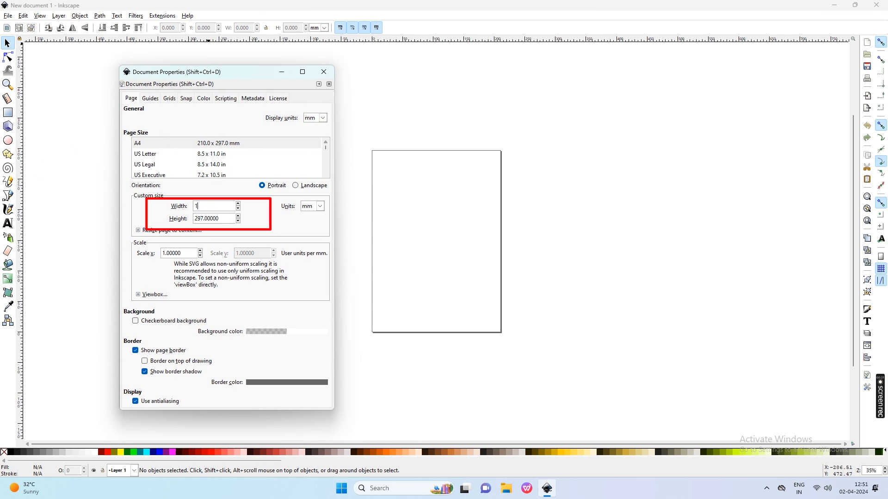
{"action": "type", "text": "70.00000"}
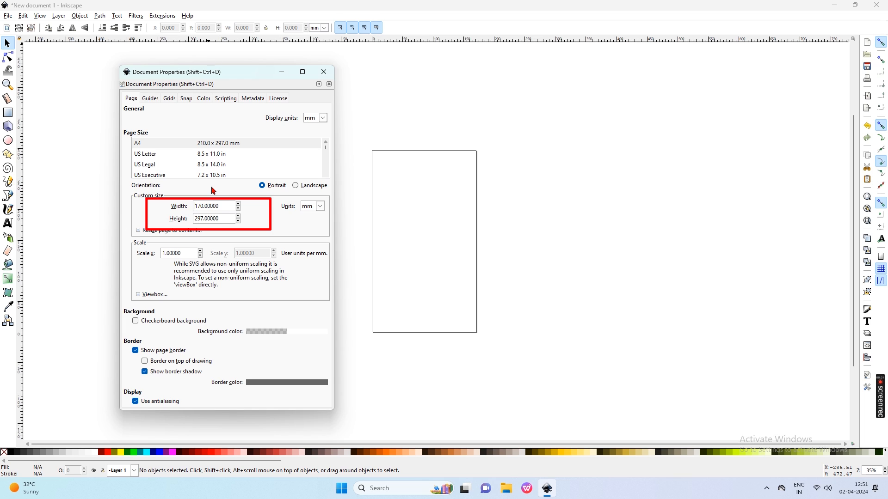
{"action": "left_click", "coordinate": [214, 219]}
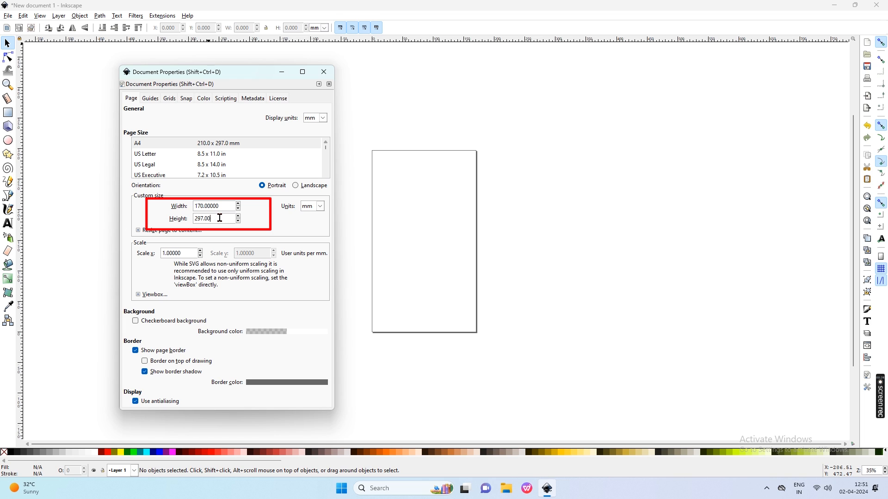
{"action": "type", "text": "290"}
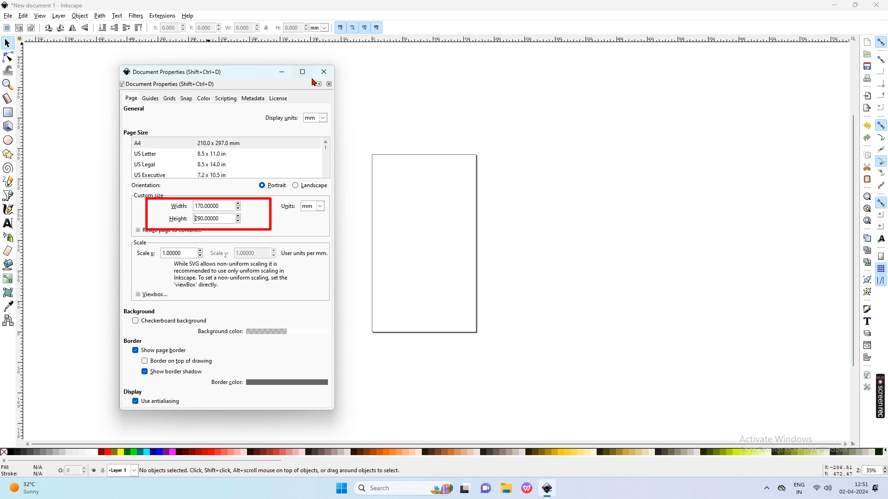
{"action": "left_click", "coordinate": [323, 72]}
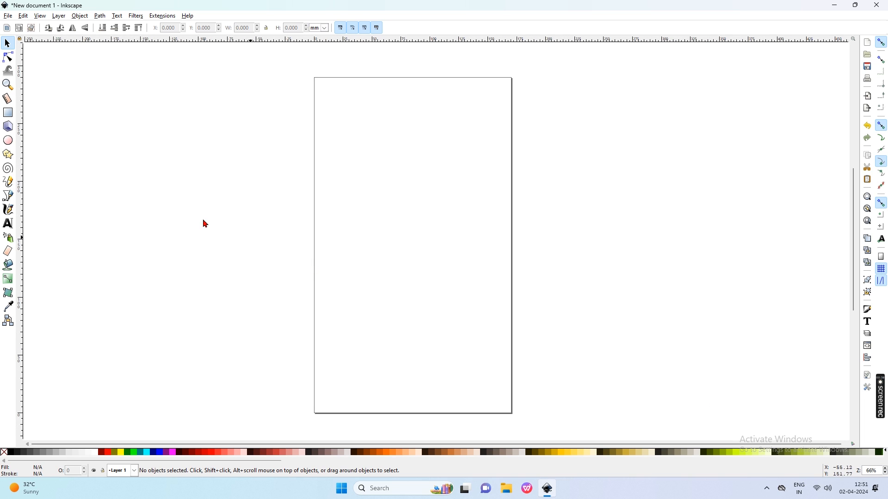
Place a 'Creativity Buzz' text object near the bottom-left of the page
{"action": "left_click", "coordinate": [8, 223]}
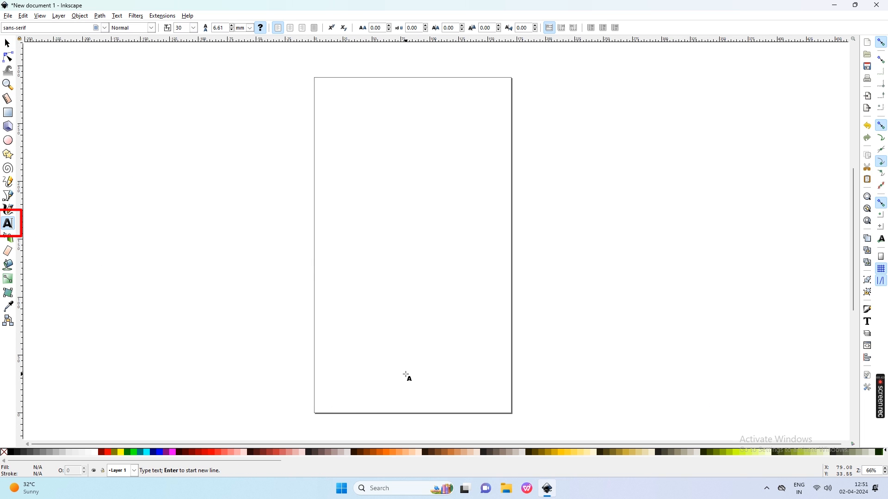
{"action": "type", "text": "Creativ"}
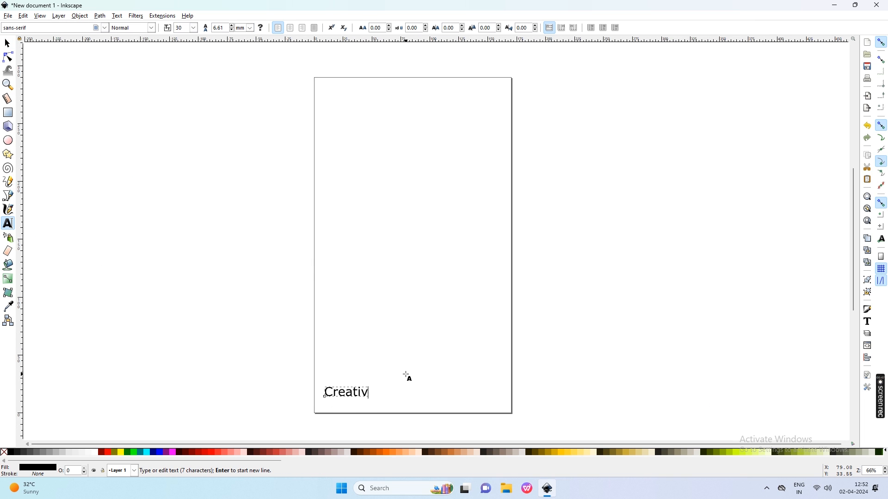
{"action": "type", "text": "ity Buzz"}
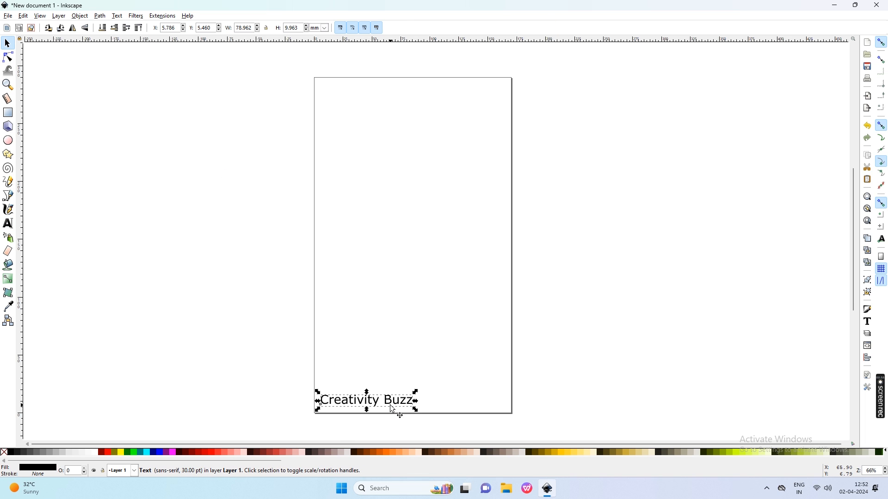
{"action": "left_click", "coordinate": [162, 16]}
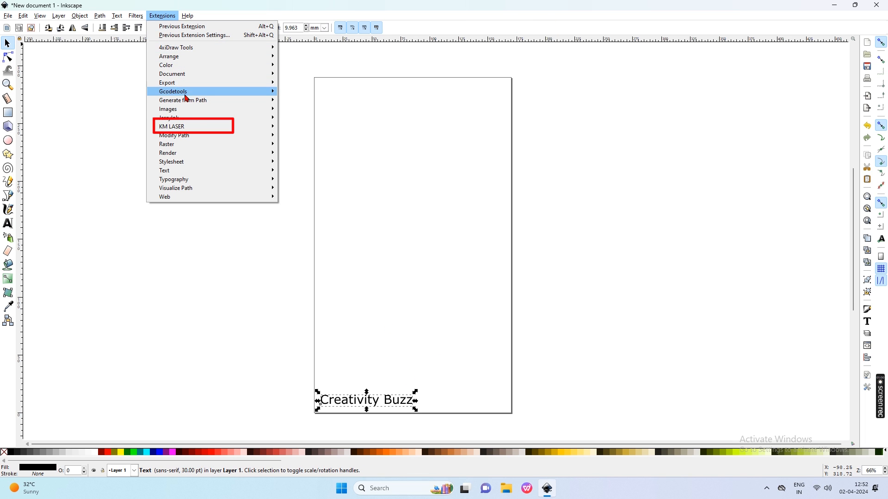
{"action": "mouse_move", "coordinate": [171, 125]}
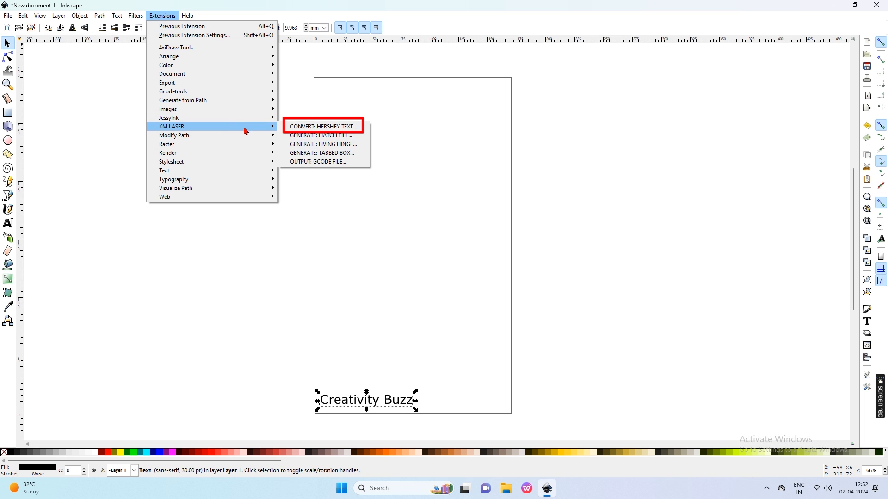
Convert the text to the Hershey Script 1-stroke font with the Hershey Text extension and live preview
{"action": "left_click", "coordinate": [322, 126]}
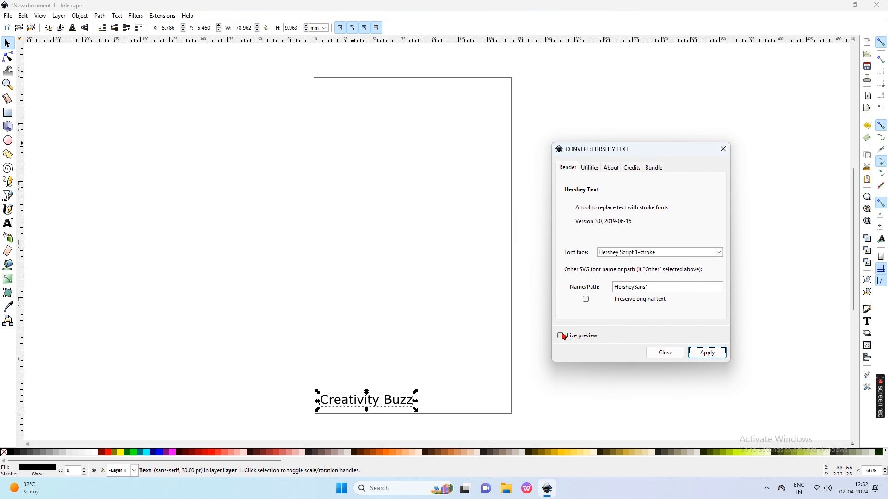
{"action": "left_click", "coordinate": [560, 335]}
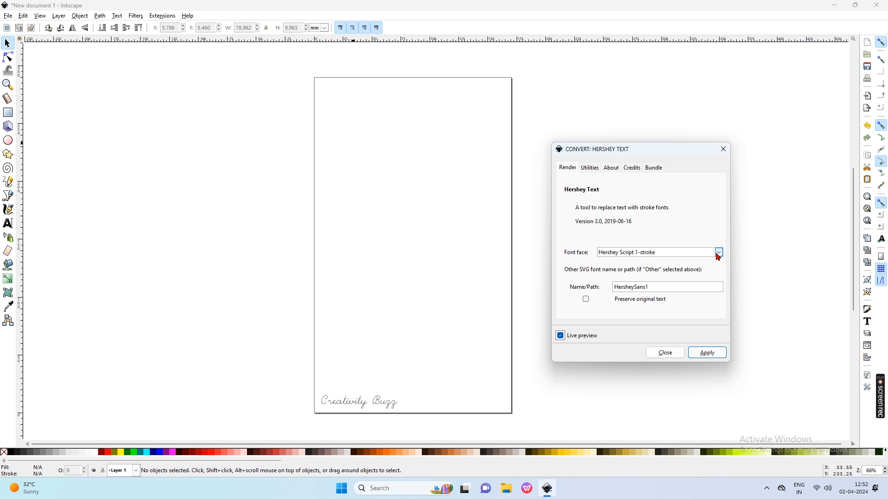
{"action": "left_click", "coordinate": [717, 252]}
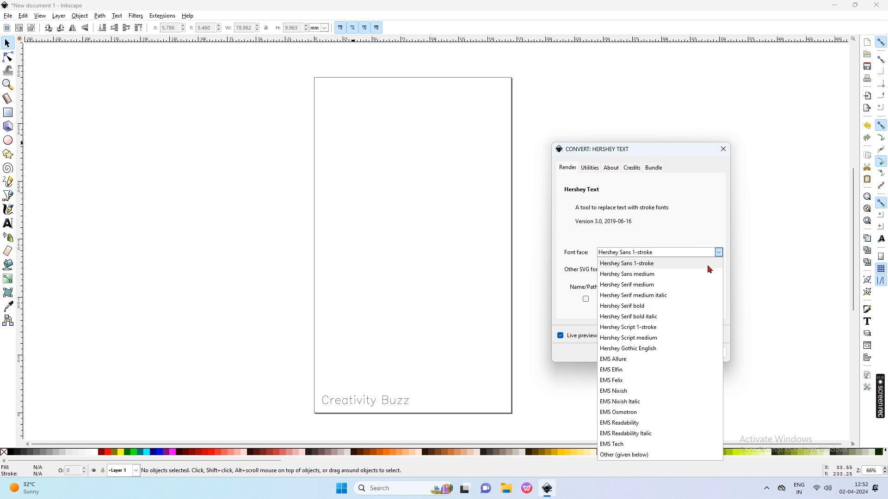
{"action": "left_click", "coordinate": [626, 285]}
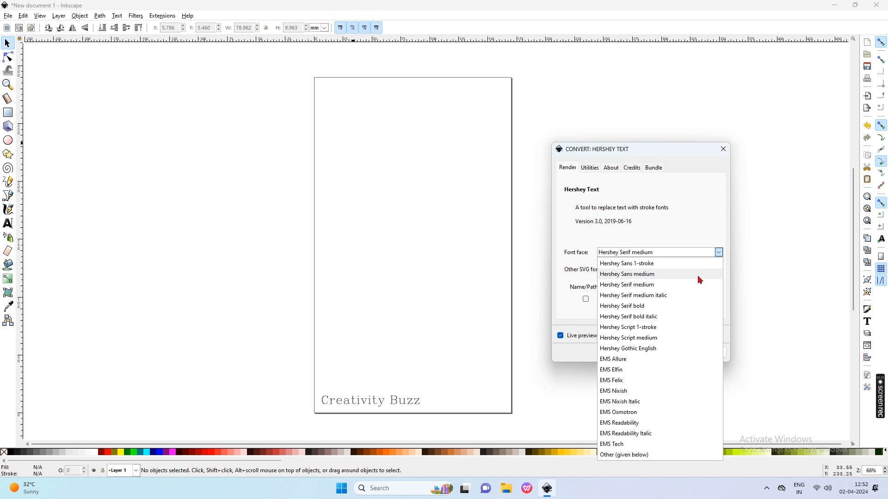
{"action": "left_click", "coordinate": [627, 328]}
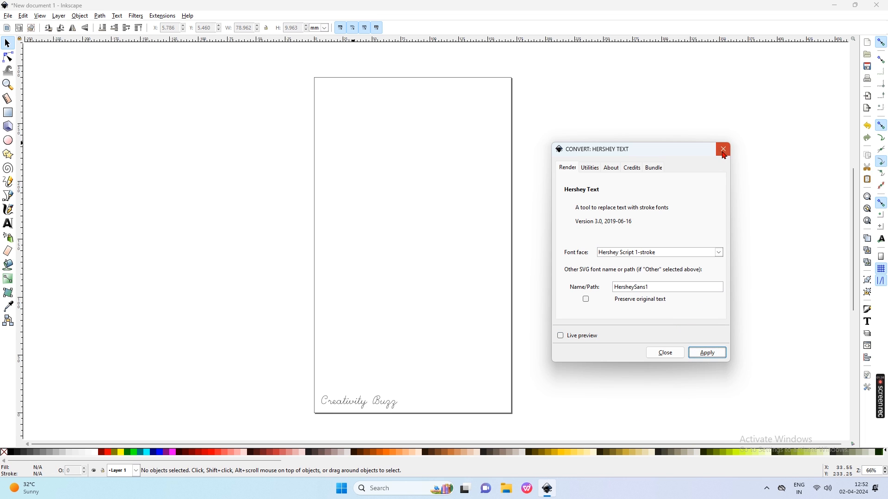
{"action": "left_click", "coordinate": [723, 149]}
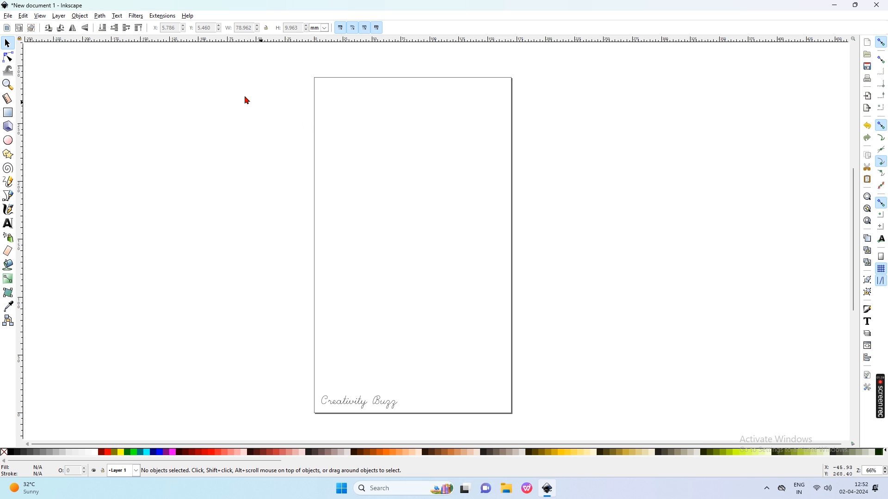
{"action": "left_click", "coordinate": [161, 15]}
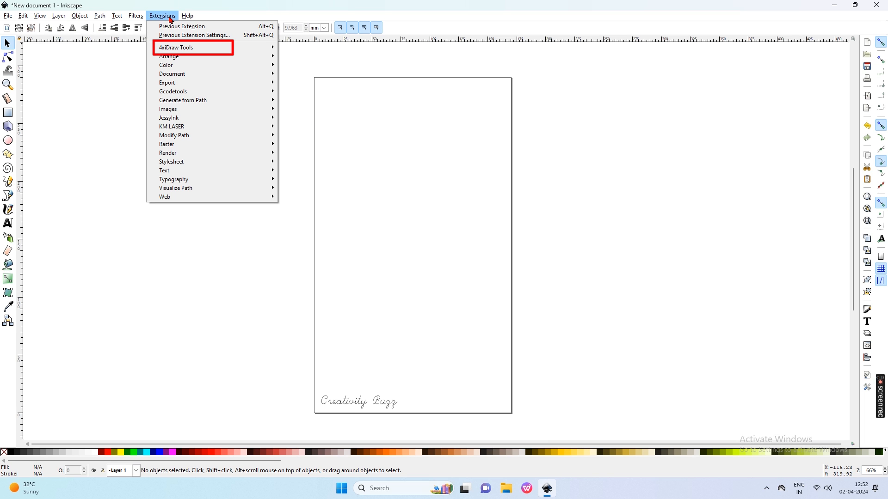
{"action": "mouse_move", "coordinate": [176, 47]}
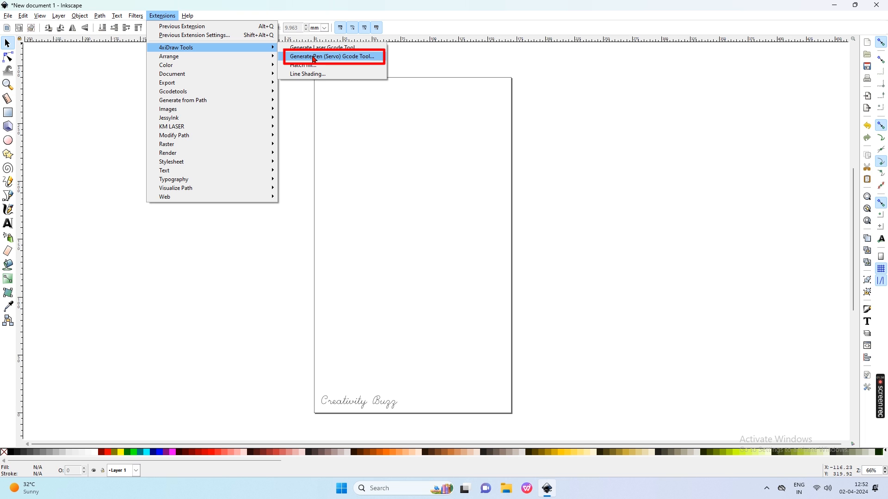
In the Pen (Servo) Gcode Tool, set down command M05, angles 50 and 10, delay 0.1
{"action": "left_click", "coordinate": [333, 56]}
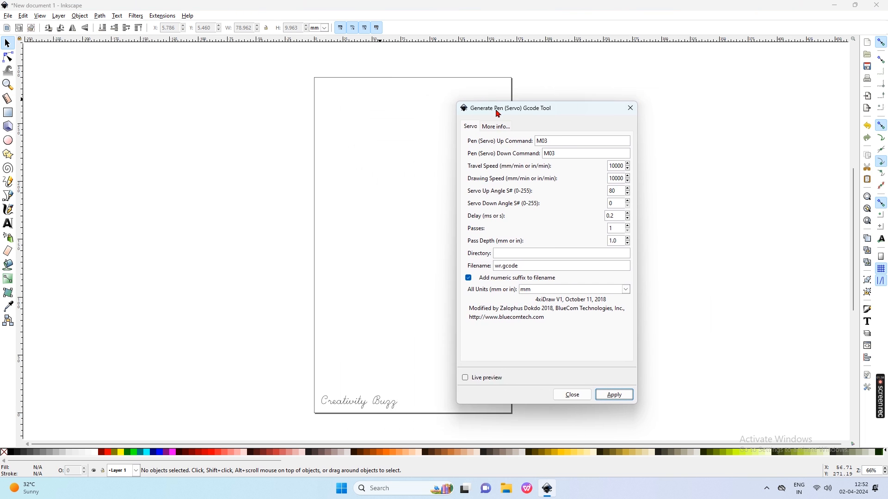
{"action": "left_click_drag", "start_coordinate": [509, 108], "coordinate": [595, 102]}
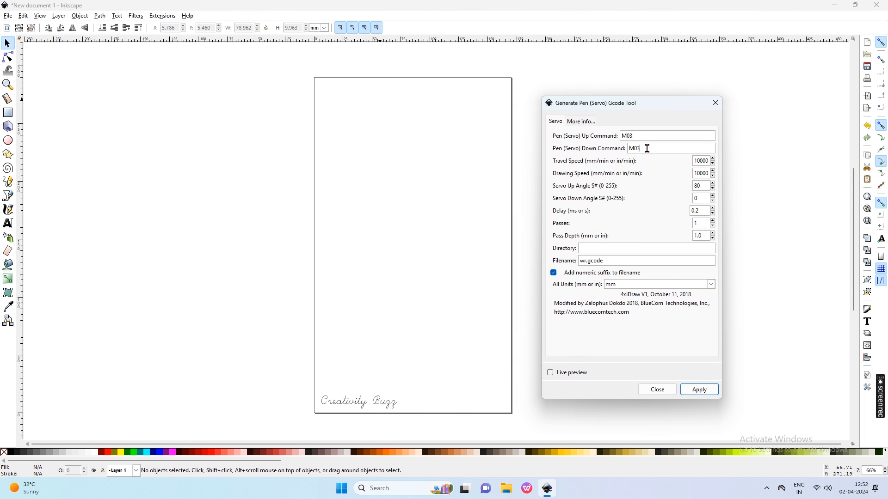
{"action": "type", "text": "M05"}
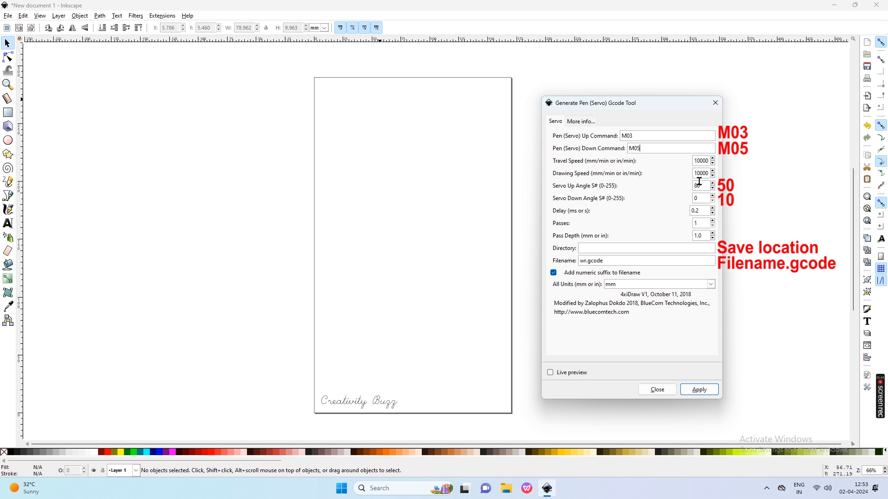
{"action": "type", "text": "50"}
{"action": "left_click", "coordinate": [703, 198]}
{"action": "type", "text": "1"}
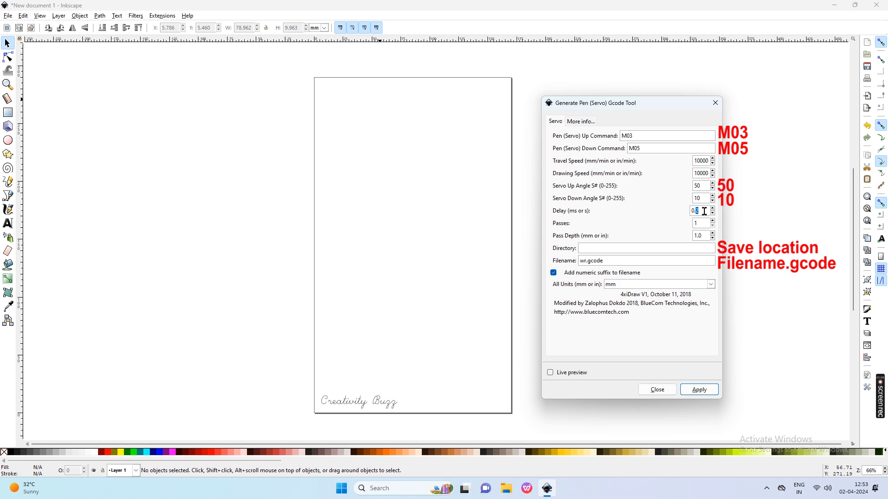
{"action": "type", "text": "0.1"}
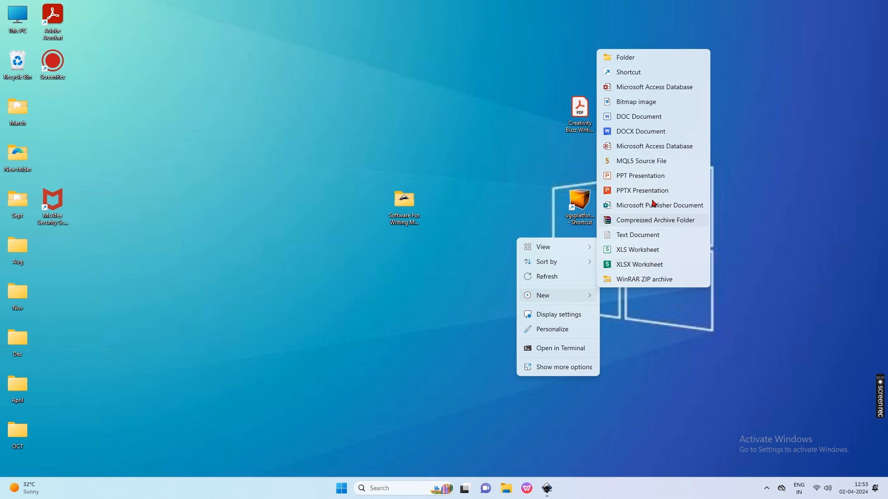
Make a new desktop folder to hold the Gcode output
{"action": "left_click", "coordinate": [625, 56]}
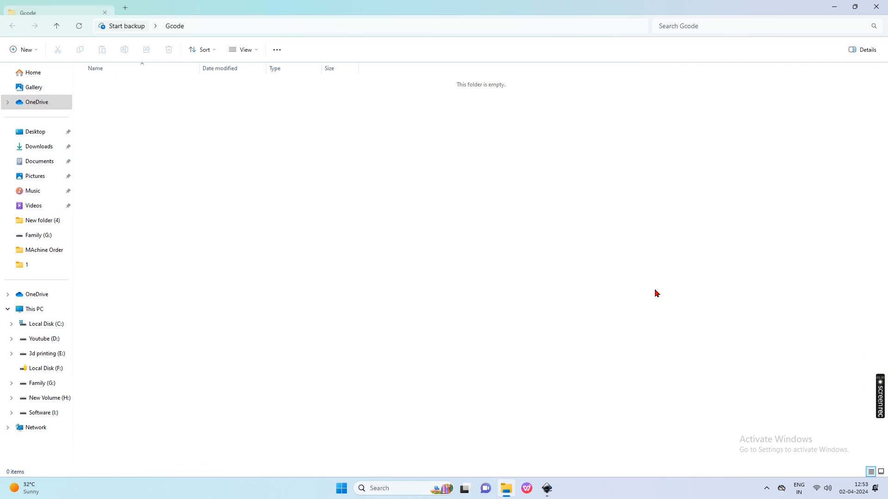
{"action": "right_click", "coordinate": [136, 26]}
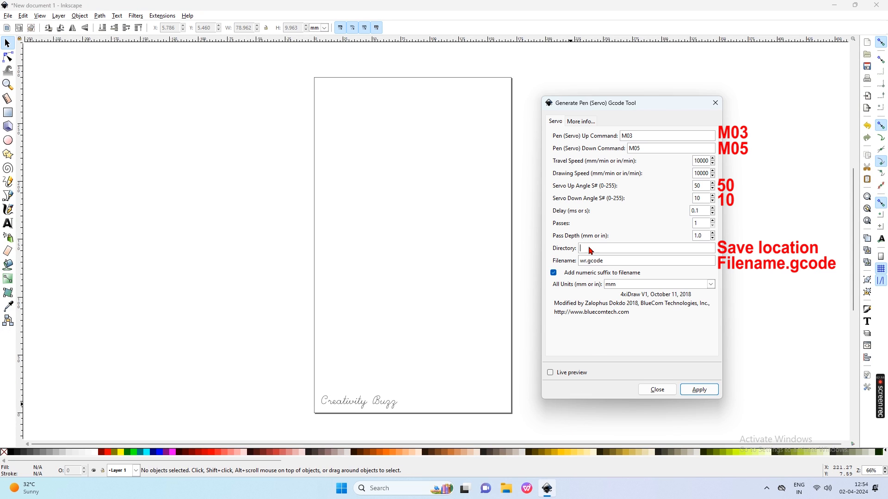
Set the output directory to C:\Users\pc\Desktop\Gcode and apply to generate Creativity Buzz.gcode
{"action": "type", "text": "C:\\Users\\pc\\Desktop\\Gcode"}
{"action": "left_click", "coordinate": [647, 261]}
{"action": "type", "text": "Creativity Buzz"}
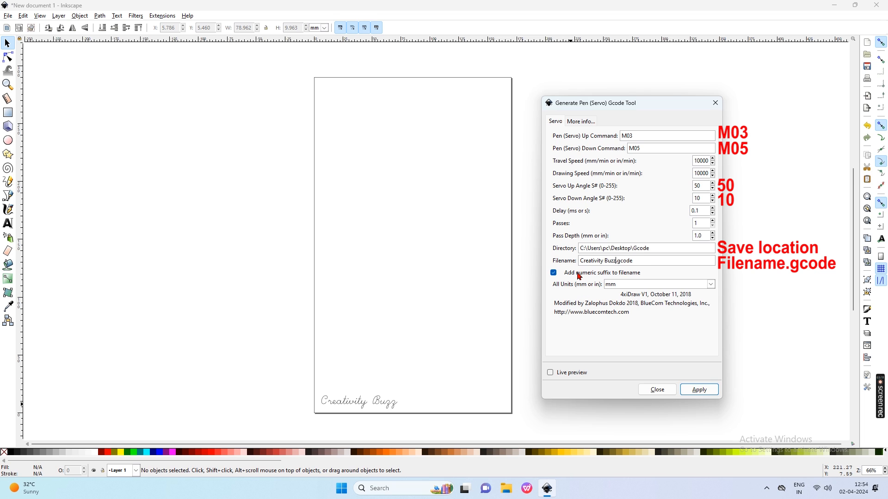
{"action": "mouse_move", "coordinate": [698, 208]}
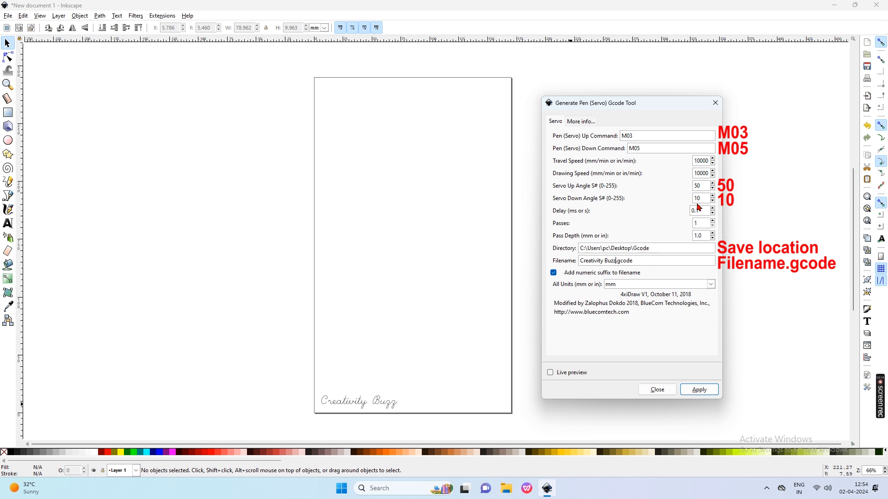
{"action": "left_click", "coordinate": [698, 390]}
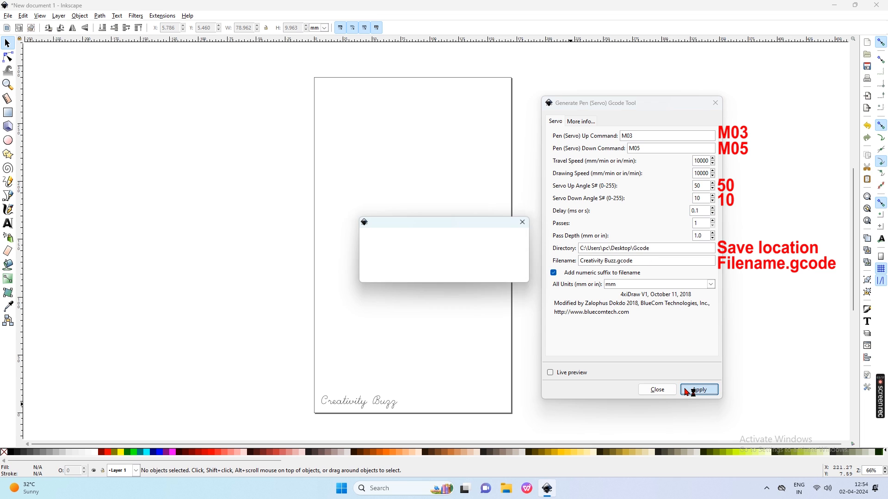
{"action": "left_click", "coordinate": [699, 389]}
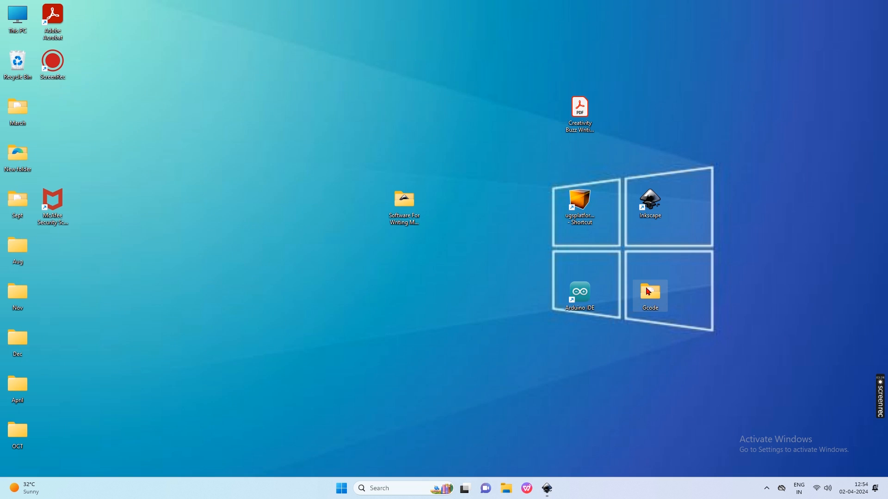
Start Universal Gcode Sender 2.1.6 from the ugsplatform desktop shortcut
{"action": "double_click", "coordinate": [649, 295]}
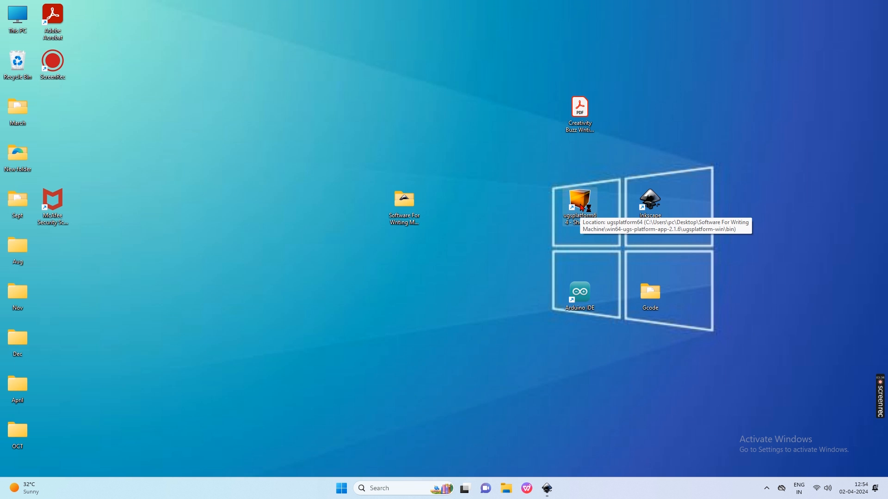
{"action": "double_click", "coordinate": [578, 204]}
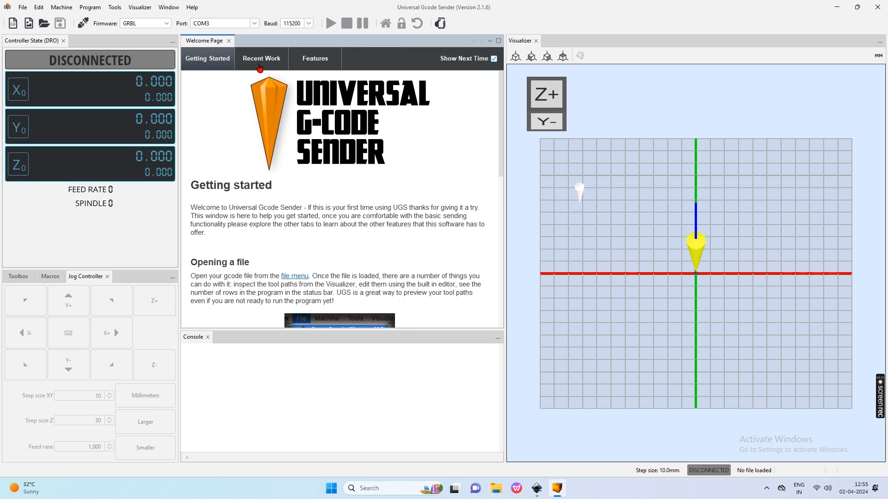
Close the Welcome Page and bring up the Macros, Toolbox and Jog Controller panels
{"action": "left_click", "coordinate": [228, 41]}
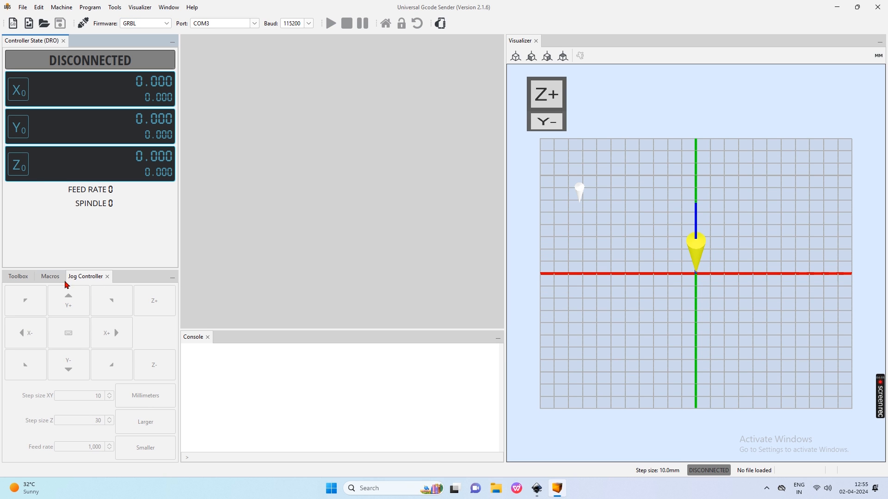
{"action": "left_click", "coordinate": [46, 277]}
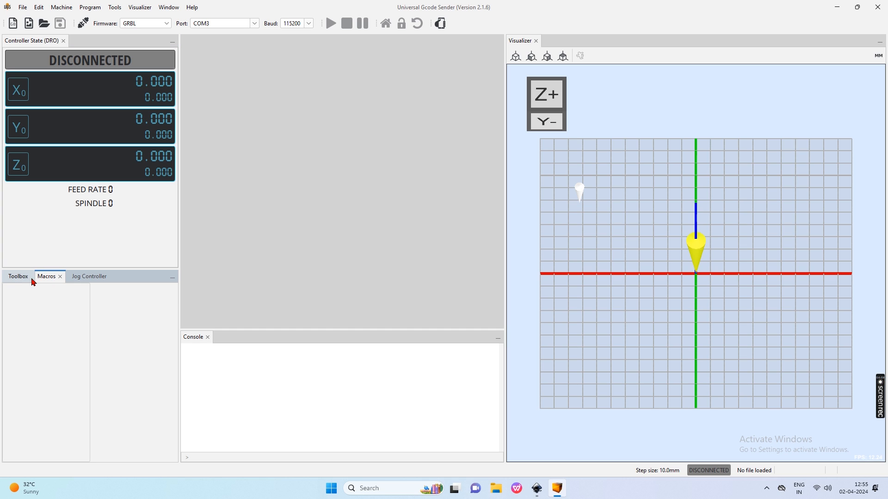
{"action": "left_click", "coordinate": [17, 277]}
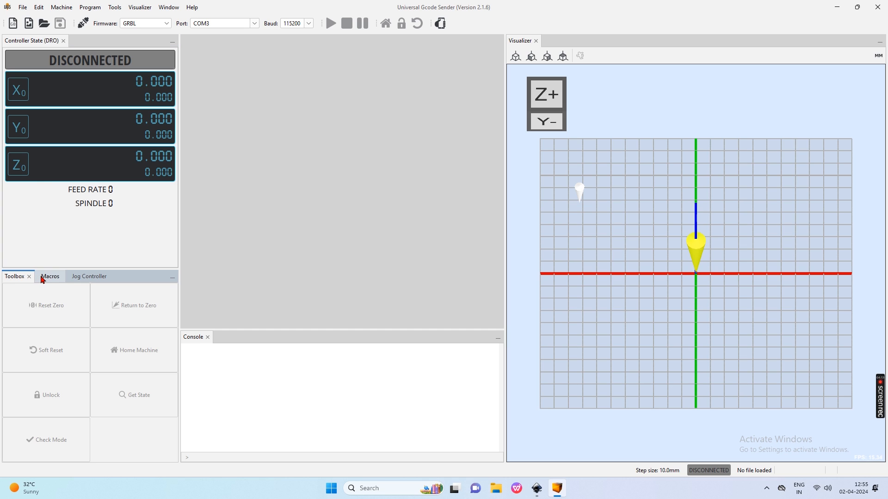
{"action": "left_click", "coordinate": [55, 277]}
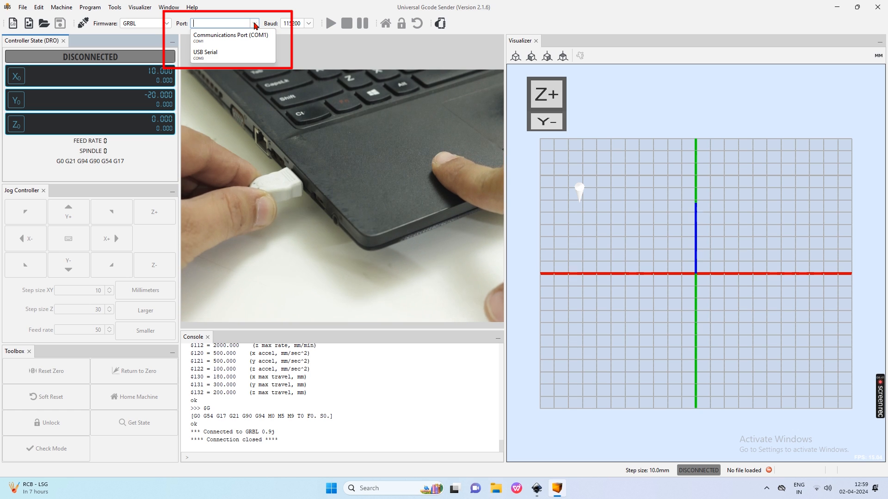
{"action": "mouse_move", "coordinate": [226, 55]}
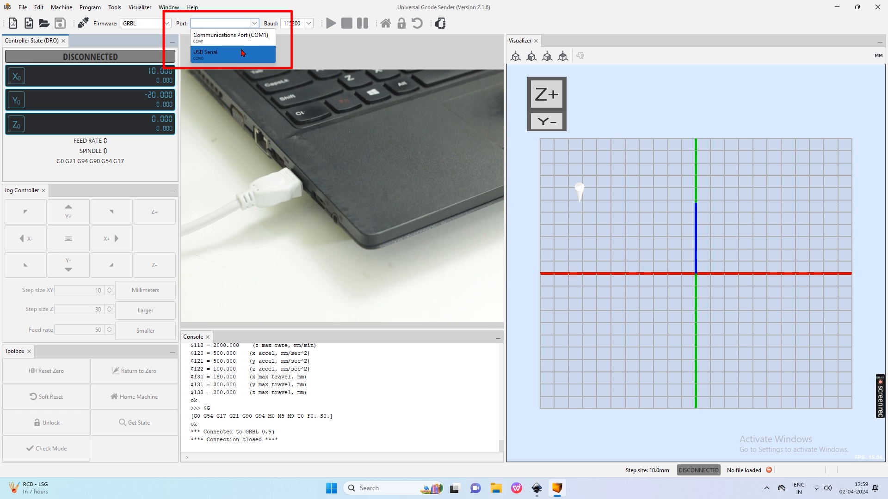
Select the USB Serial (COM3) port and connect to the GRBL machine
{"action": "left_click", "coordinate": [232, 53]}
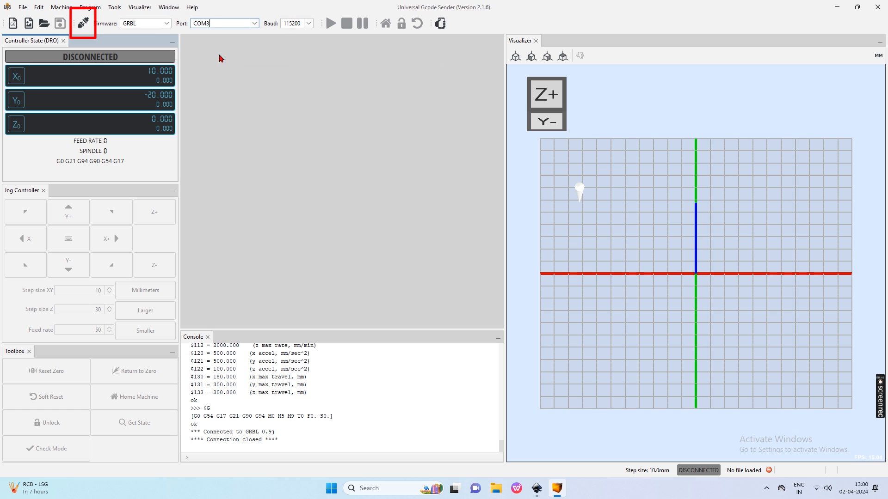
{"action": "left_click", "coordinate": [83, 23]}
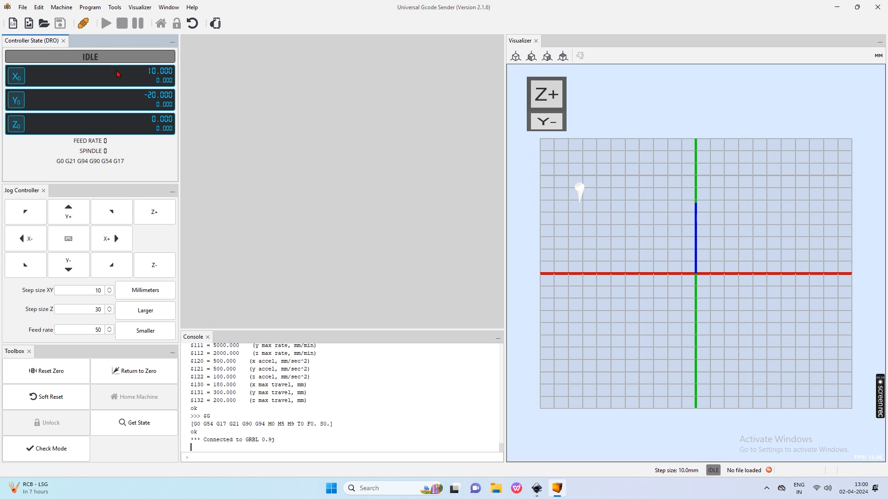
Set the XY jog step size to 20 mm and the feed rate to 3000
{"action": "left_click", "coordinate": [82, 290]}
{"action": "type", "text": "20"}
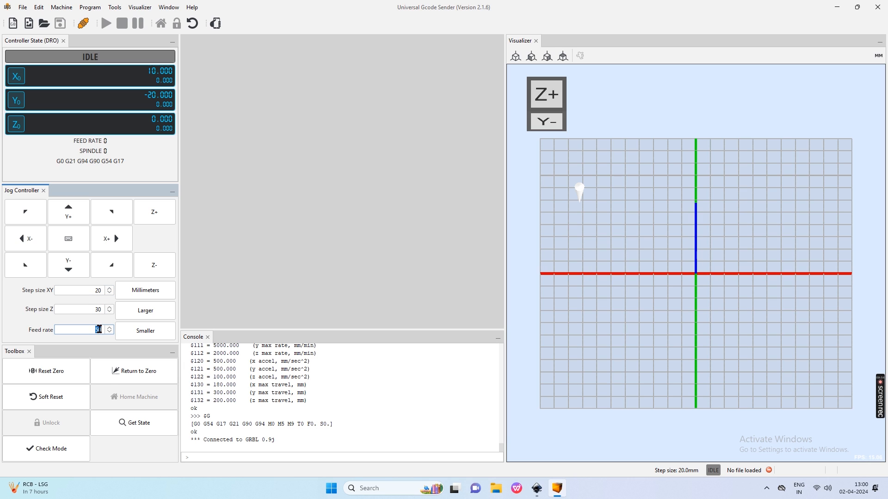
{"action": "type", "text": "3000"}
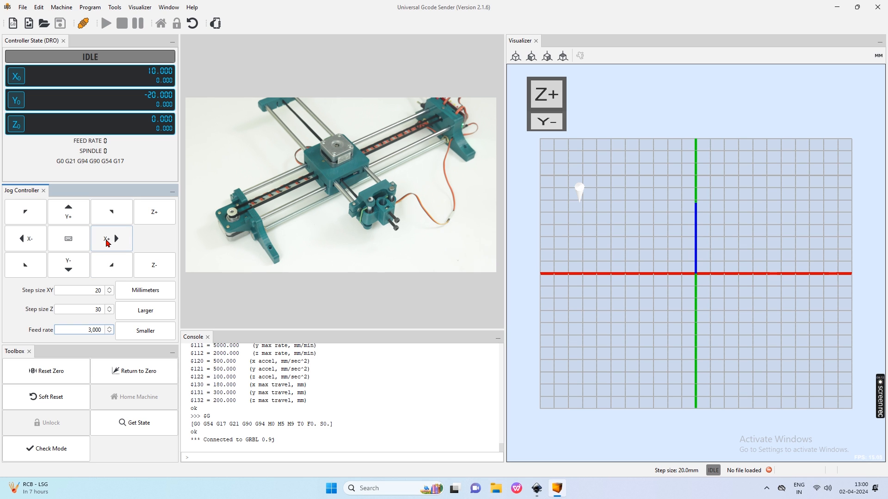
{"action": "left_click", "coordinate": [111, 238]}
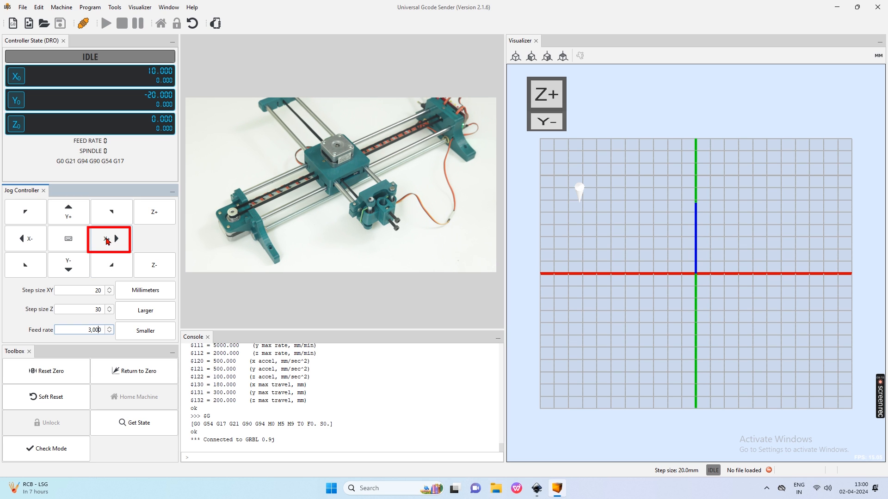
Jog the pen 20 mm along +X and +Y, then enter M0 and M05 commands
{"action": "left_click", "coordinate": [108, 238]}
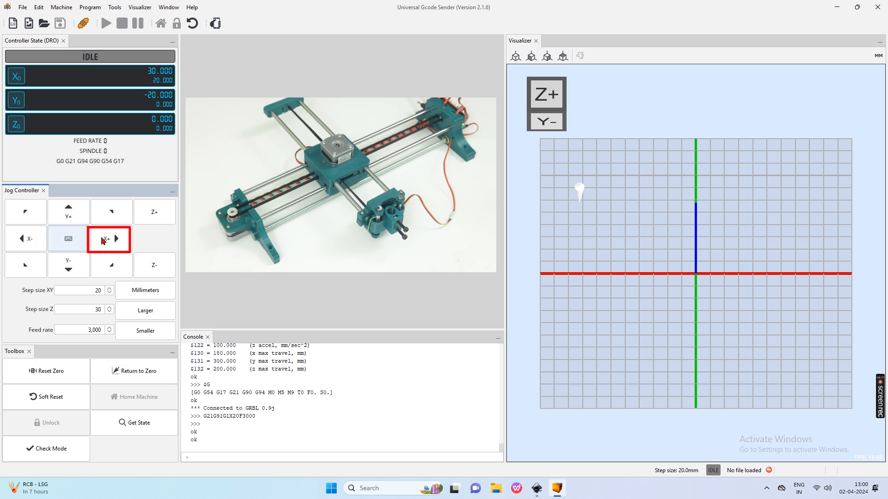
{"action": "left_click", "coordinate": [67, 211]}
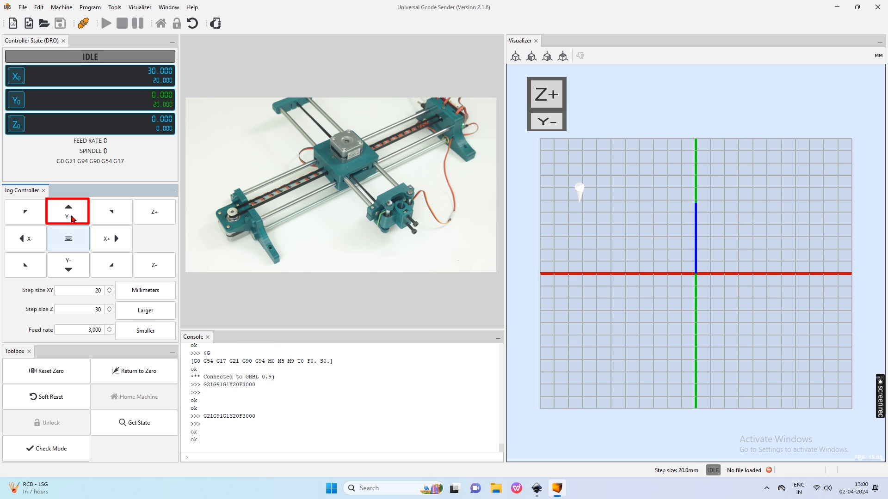
{"action": "left_click", "coordinate": [67, 211]}
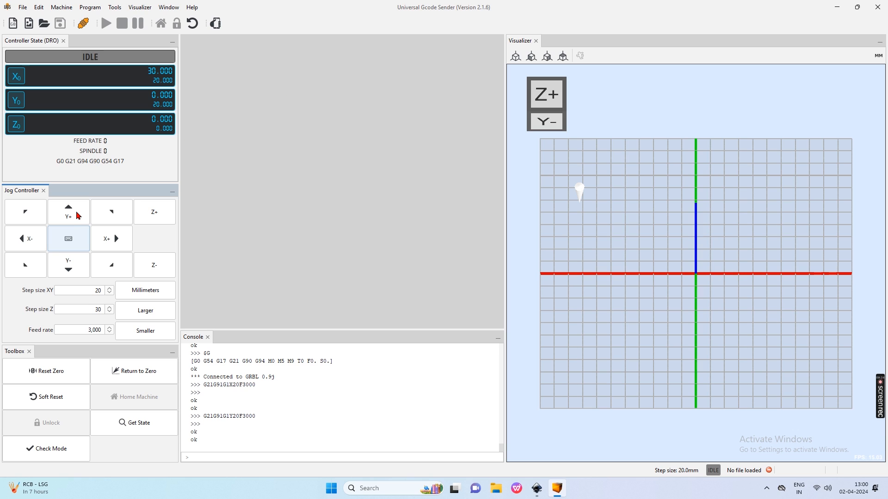
{"action": "type", "text": "M0"}
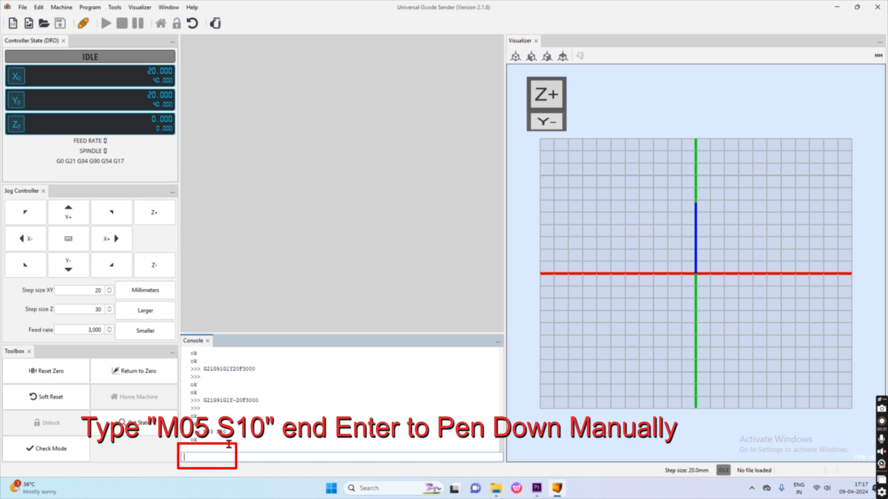
{"action": "type", "text": "M05"}
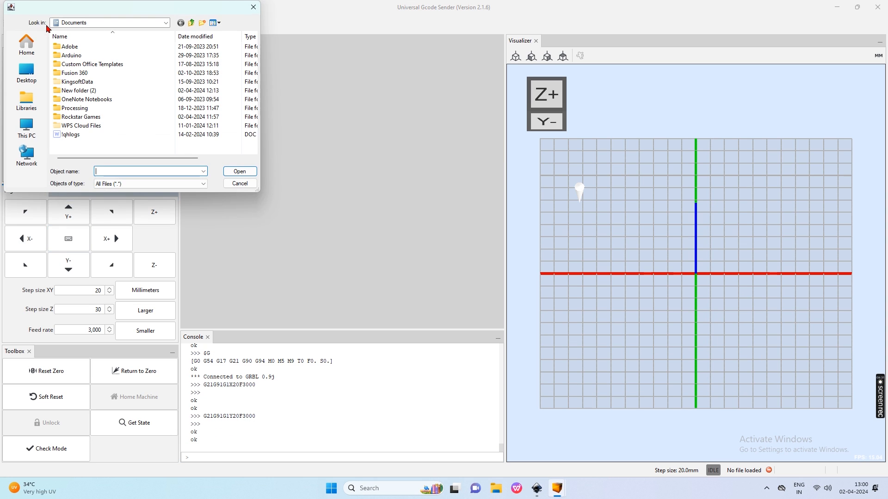
Load Creativity Buzz_0001.gcode and reset the work coordinates to zero at the pen position
{"action": "left_click", "coordinate": [26, 72]}
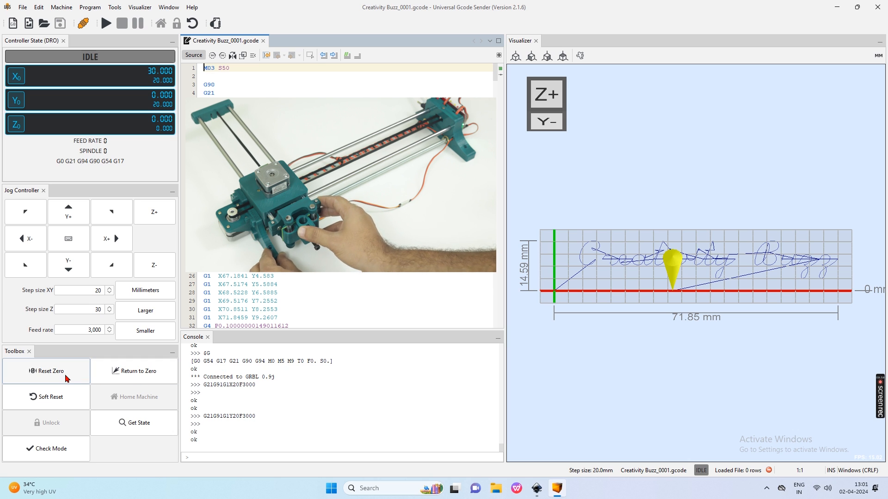
{"action": "left_click", "coordinate": [45, 371]}
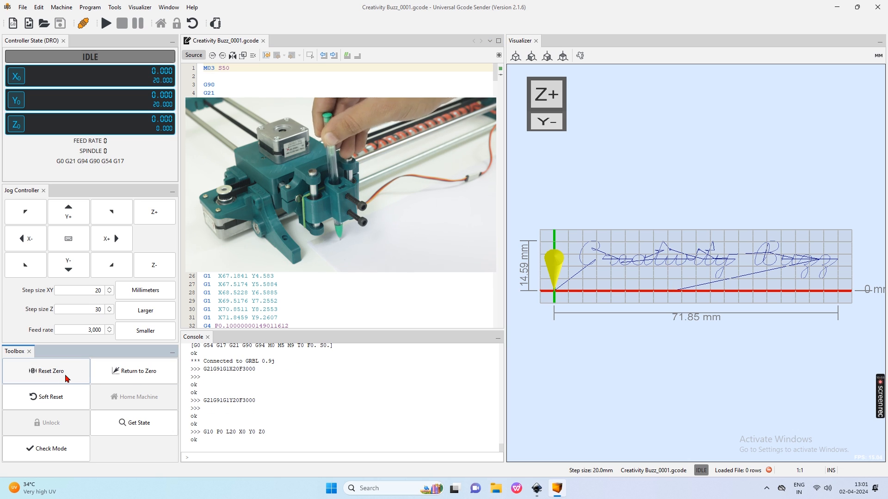
{"action": "left_click", "coordinate": [45, 371]}
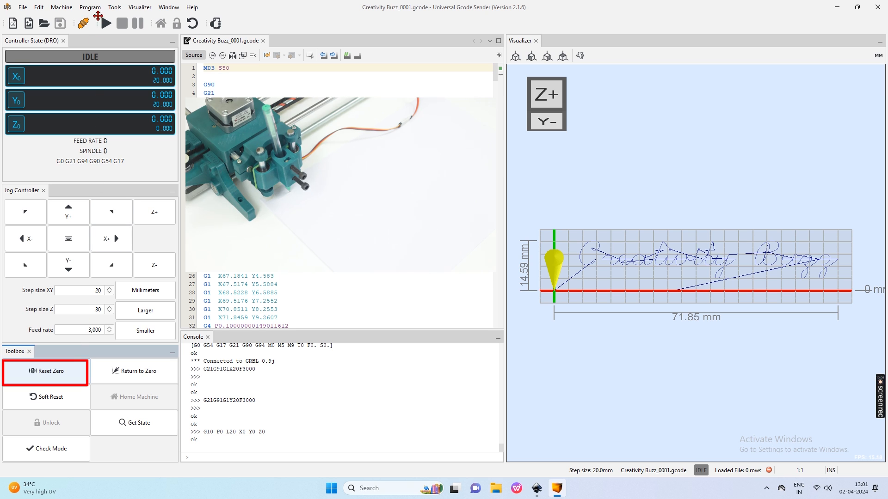
{"action": "mouse_move", "coordinate": [106, 23]}
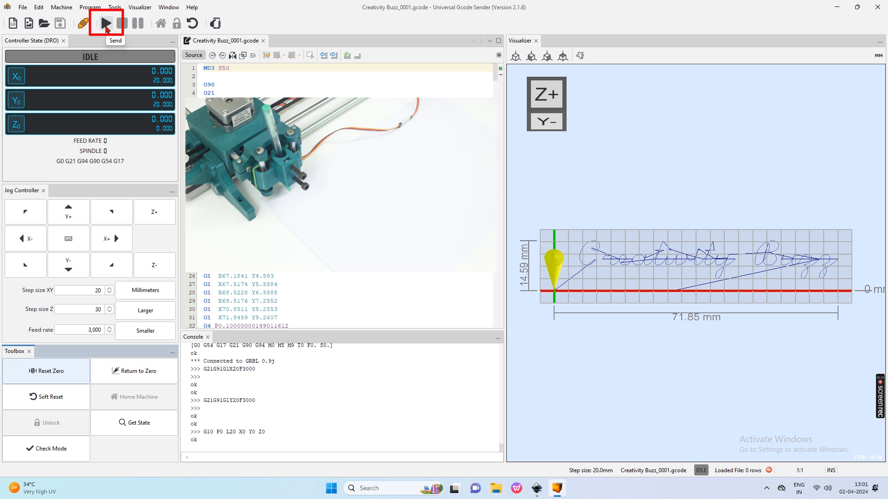
Start streaming the loaded Creativity Buzz G-code job to the writing machine
{"action": "left_click", "coordinate": [106, 23]}
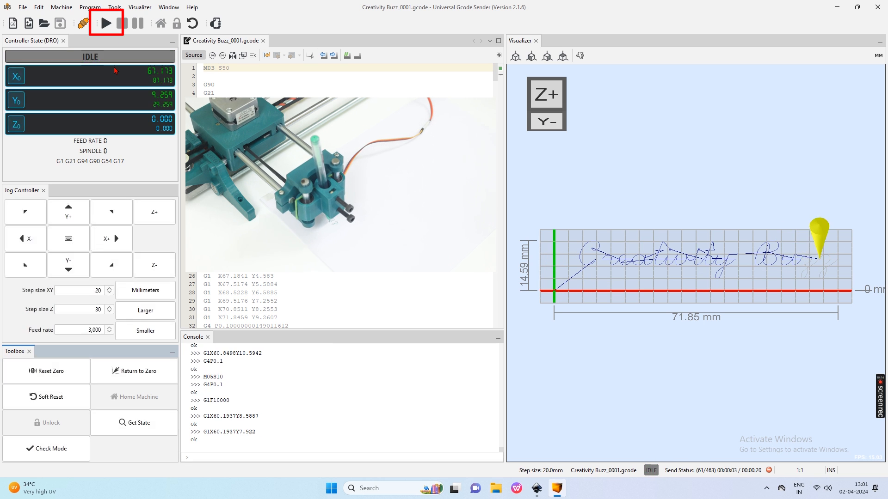
{"action": "left_click", "coordinate": [105, 24]}
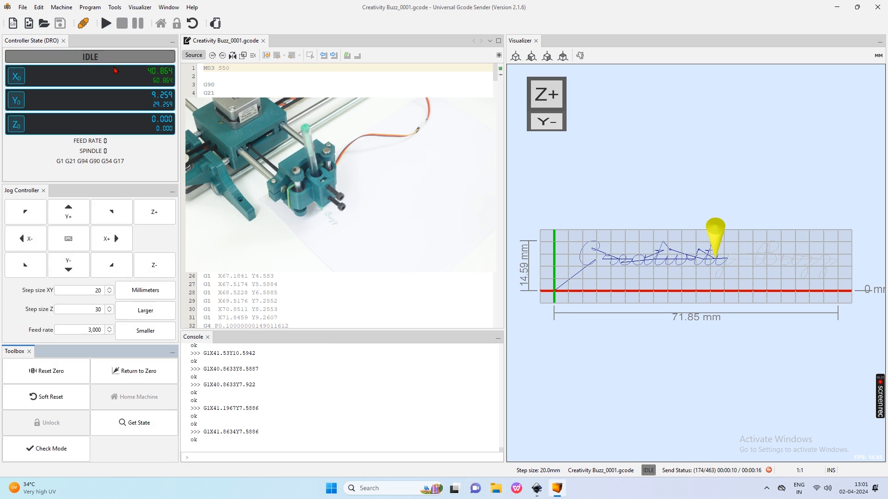